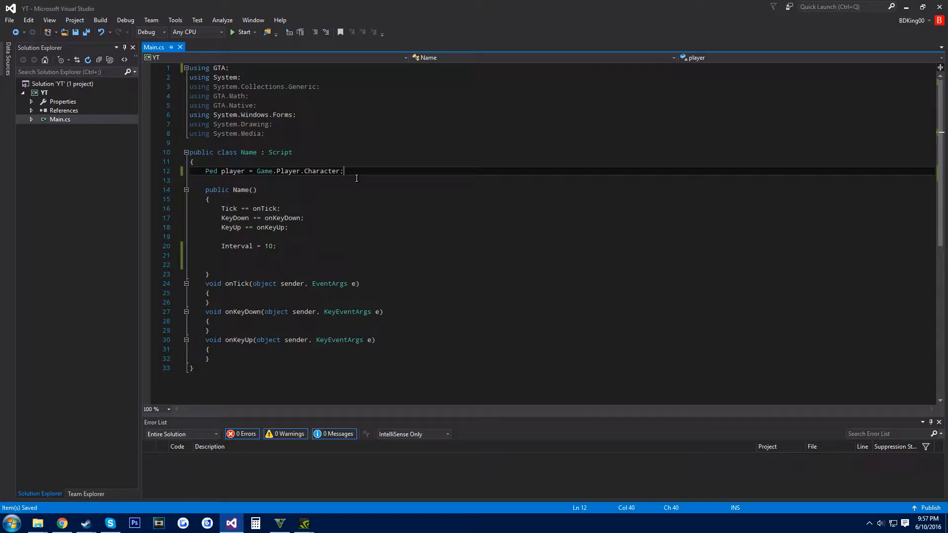
{"action": "mouse_move", "coordinate": [363, 178]}
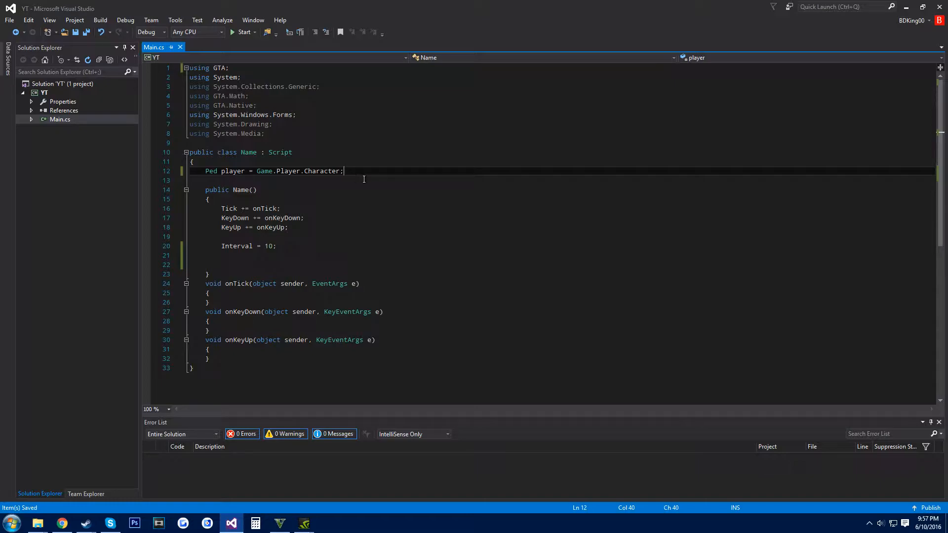
- Declare a 'ScriptSettings config;' field below the player field in Main.cs
{"action": "key", "text": "Enter"}
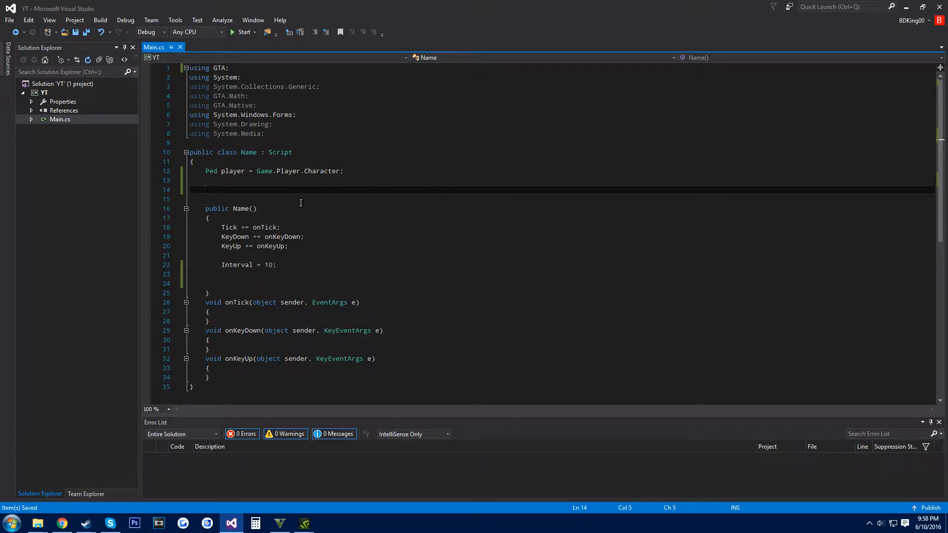
{"action": "type", "text": "ScriptSettings config;"}
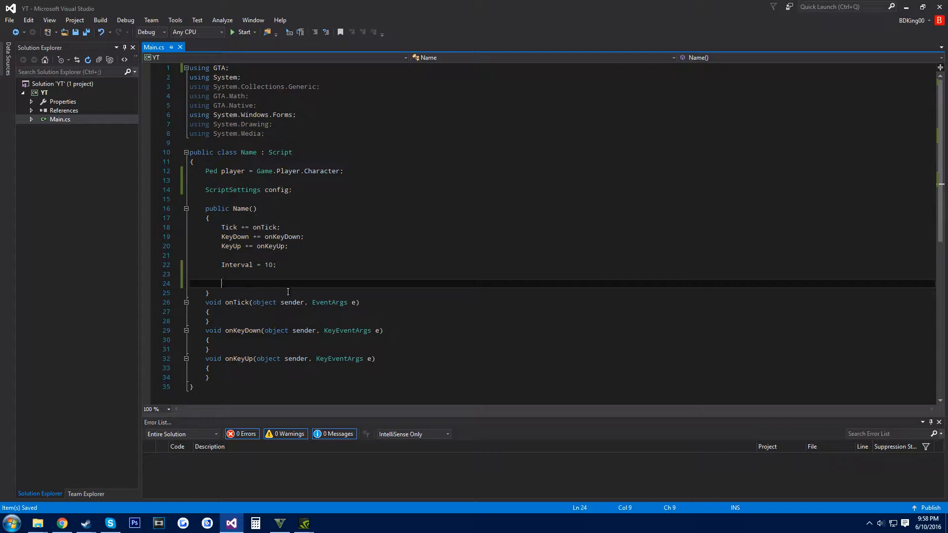
{"action": "type", "text": "config = Sc"}
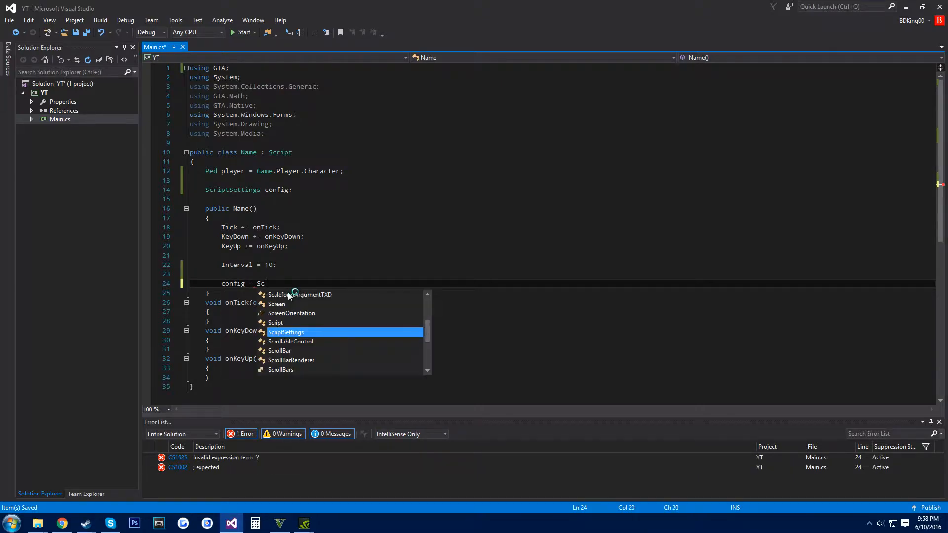
- Assign config = ScriptSettings.Load("scripts\\YT.ini") at the end of the constructor
{"action": "type", "text": "riptSettings.Load"}
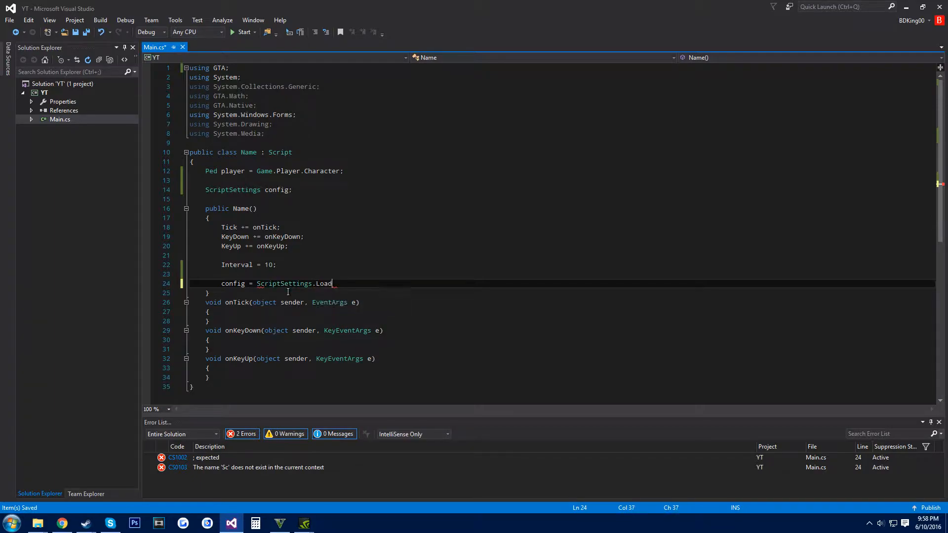
{"action": "type", "text": "(\"\");"}
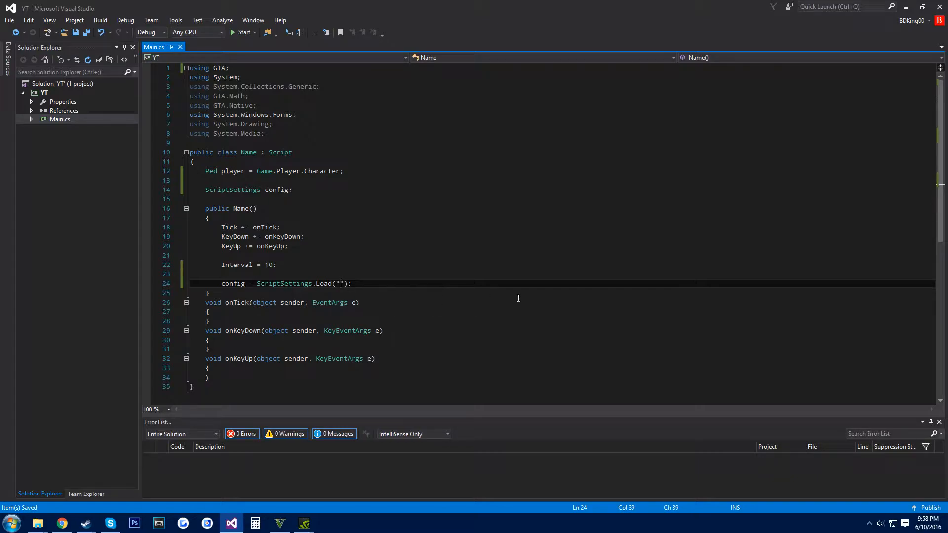
{"action": "type", "text": "scripts"}
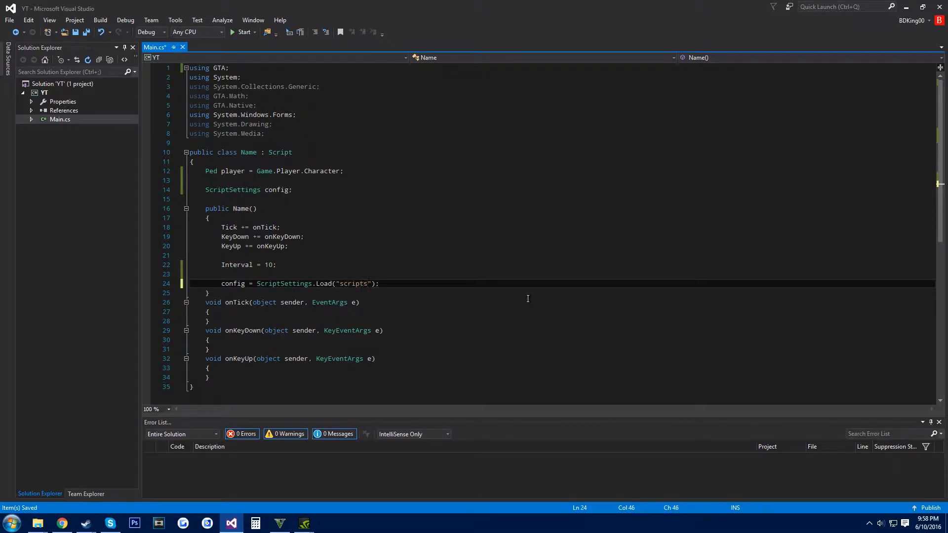
{"action": "type", "text": "\\\\"}
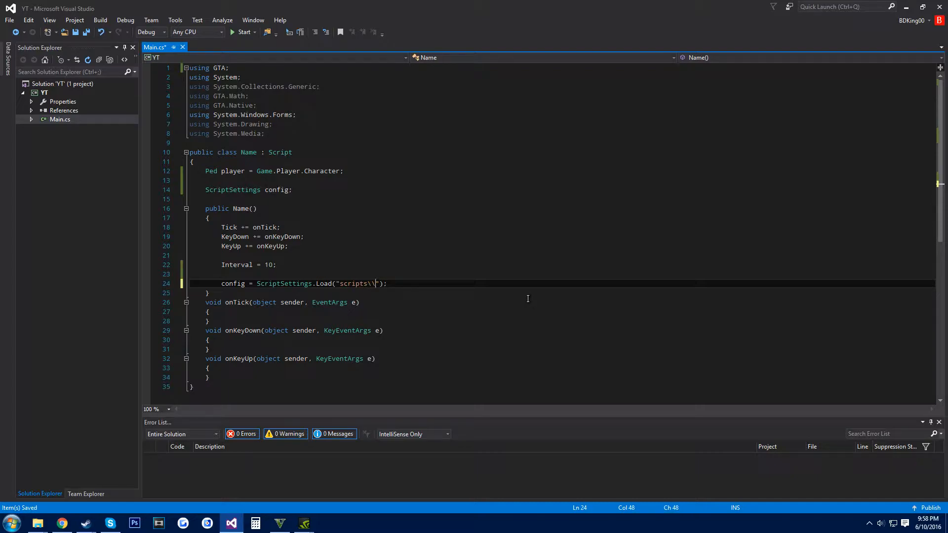
{"action": "mouse_move", "coordinate": [326, 340]}
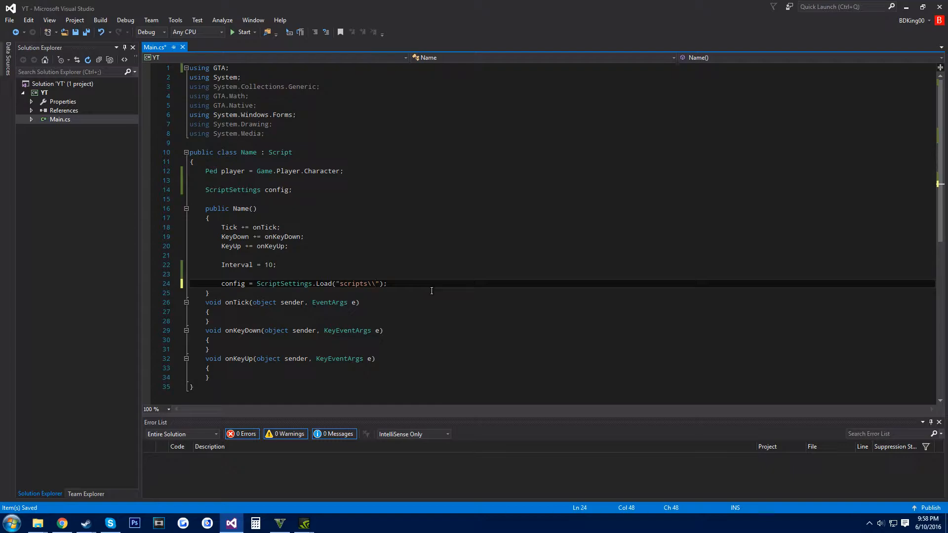
{"action": "type", "text": "YT.ini"}
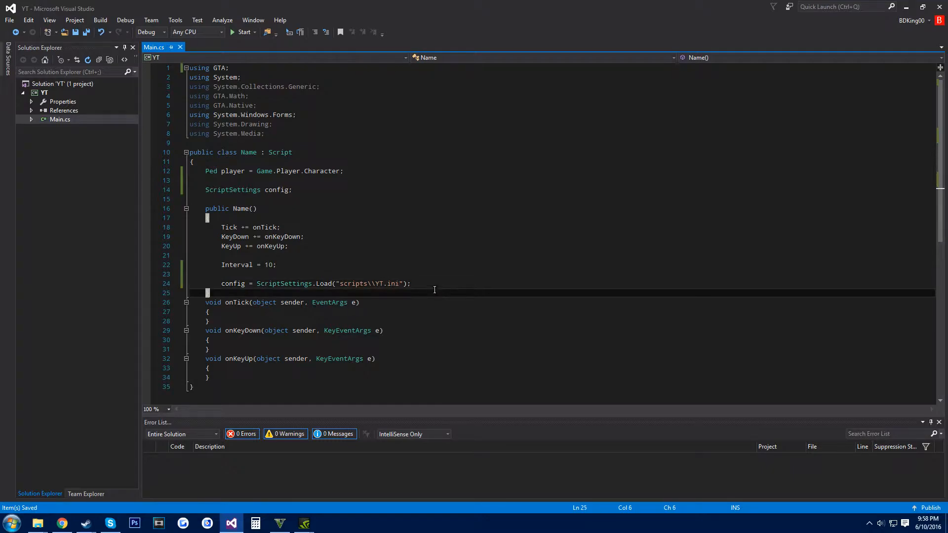
- Create a new text document in the GTA V scripts folder and rename it YT.ini
{"action": "left_click", "coordinate": [38, 524]}
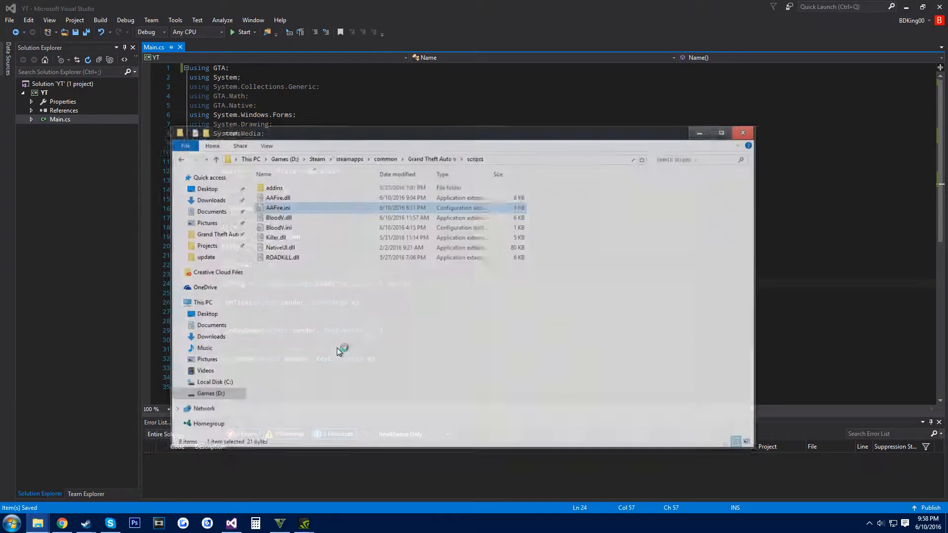
{"action": "right_click", "coordinate": [343, 348]}
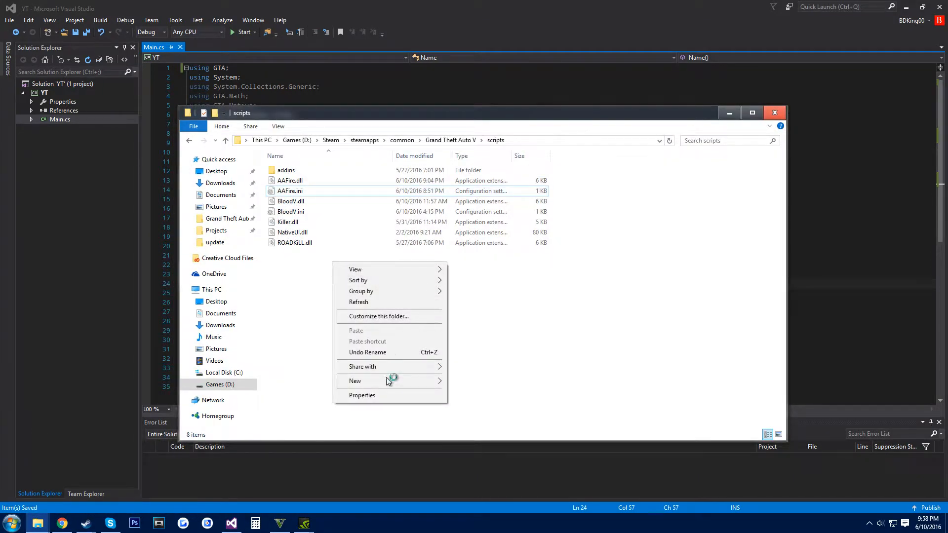
{"action": "left_click", "coordinate": [355, 381]}
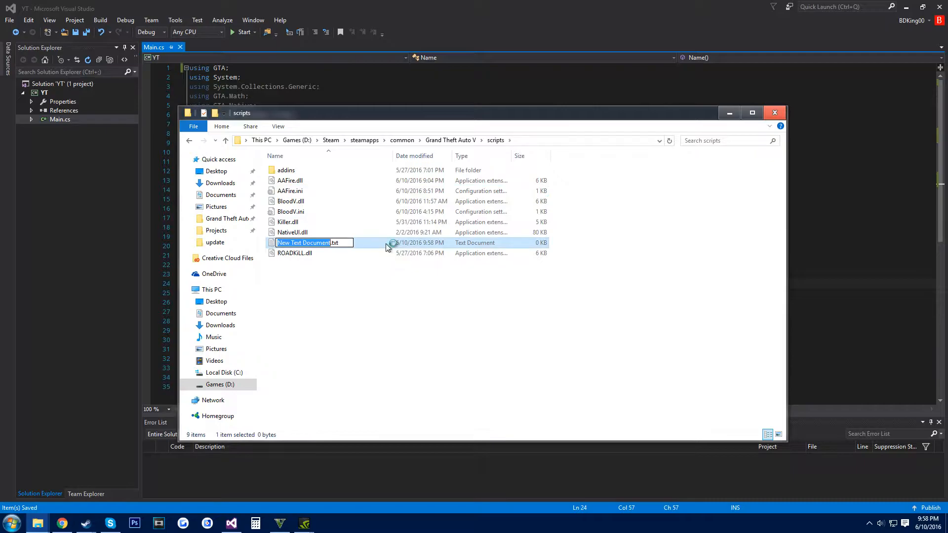
{"action": "key", "text": "Delete"}
{"action": "type", "text": "YT"}
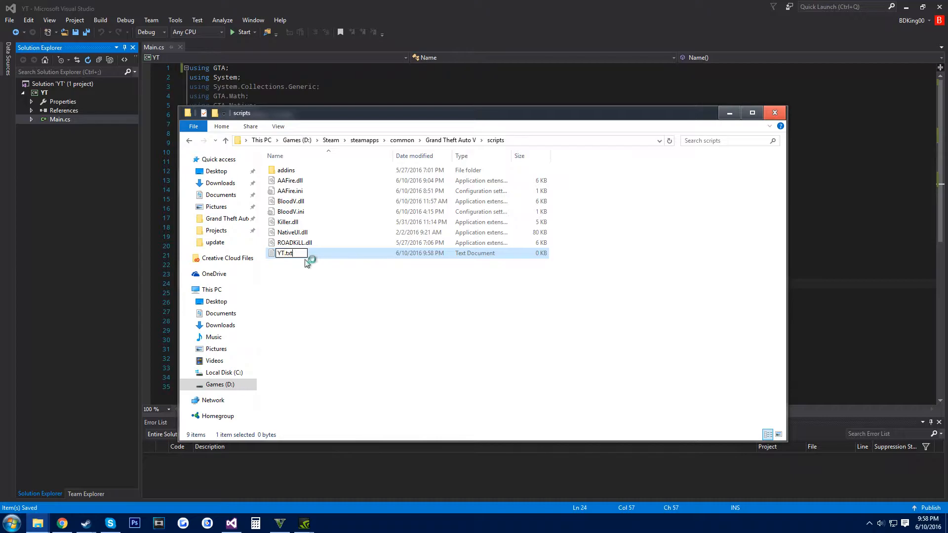
{"action": "key", "text": "Enter"}
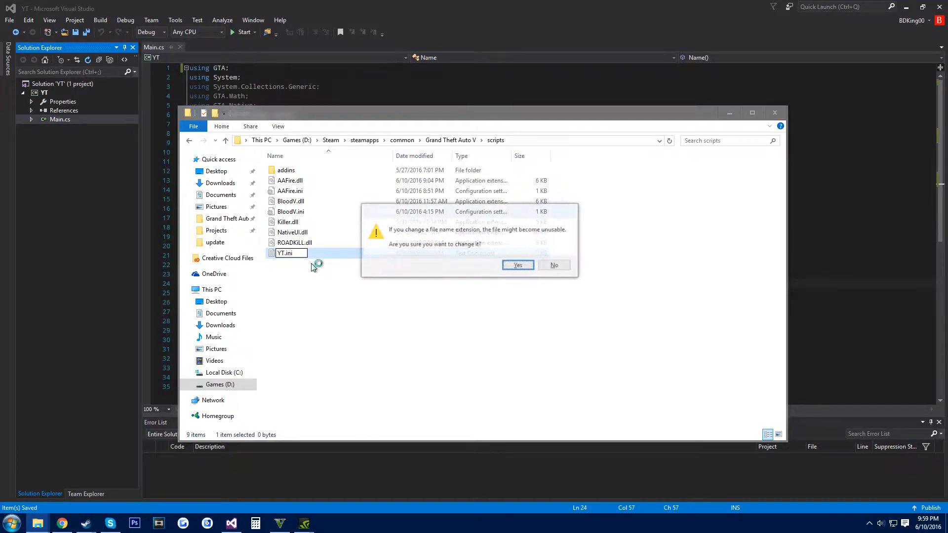
{"action": "left_click", "coordinate": [518, 265]}
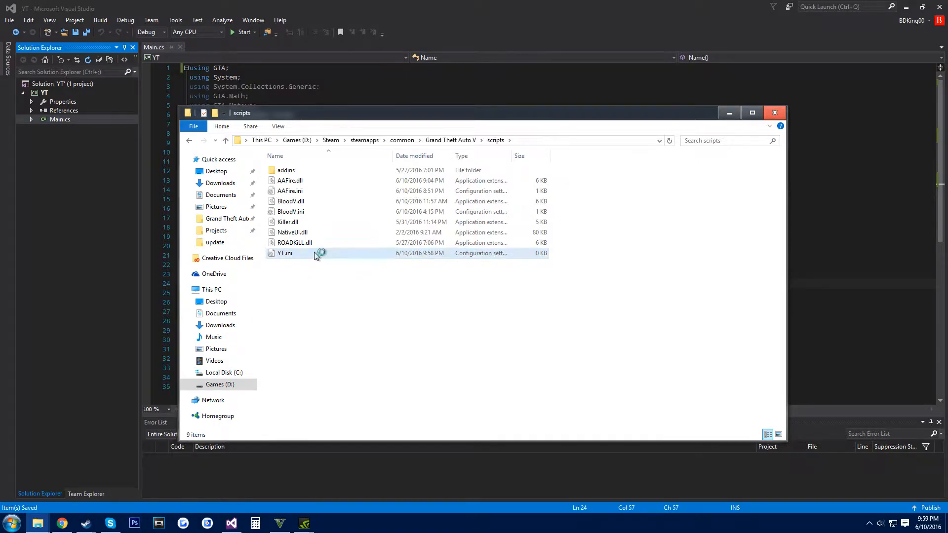
- Check that YT.ini opens empty in Notepad and close it again
{"action": "double_click", "coordinate": [284, 252]}
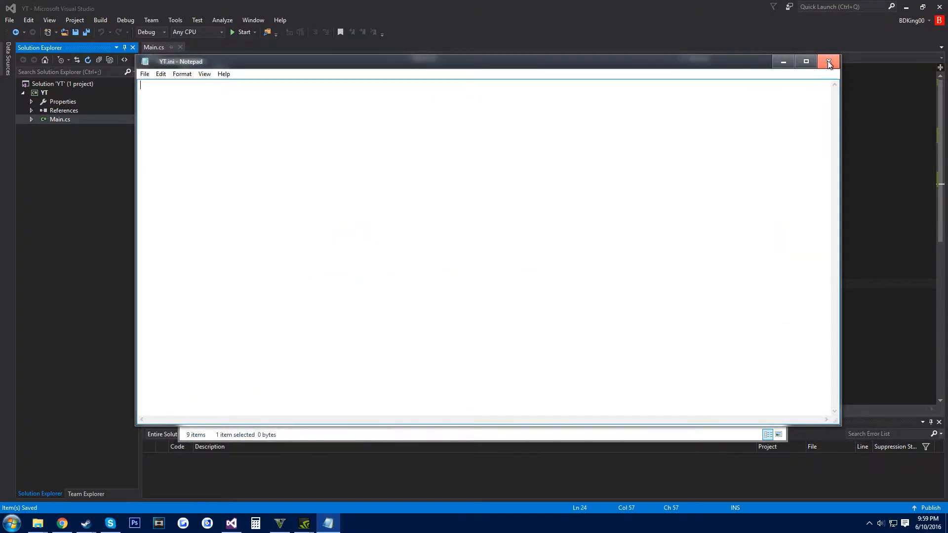
{"action": "left_click", "coordinate": [828, 61]}
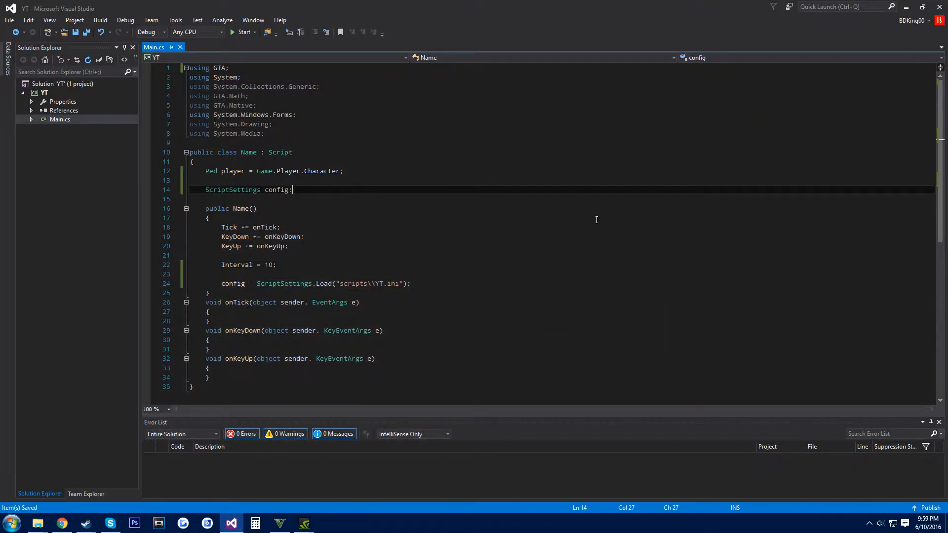
- Declare a 'string text;' field below the config field
{"action": "key", "text": "Enter"}
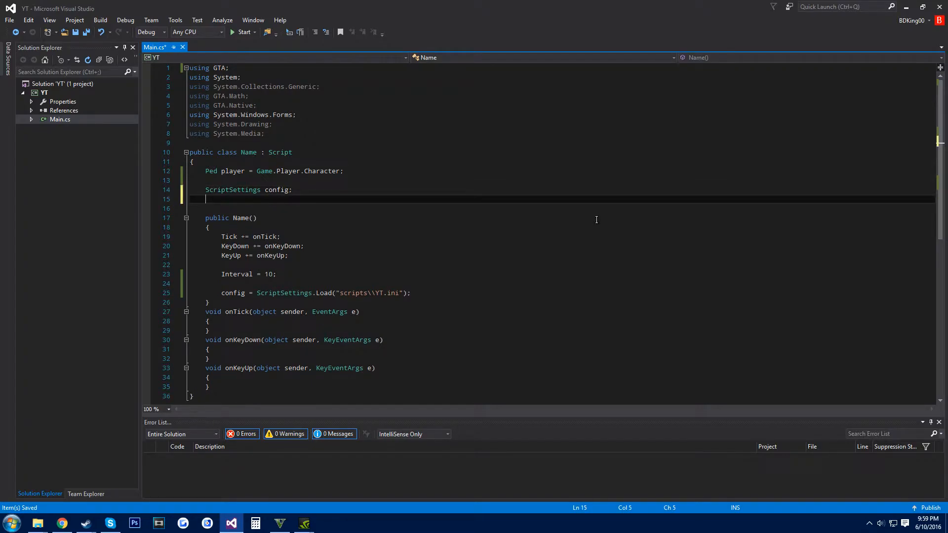
{"action": "type", "text": "string"}
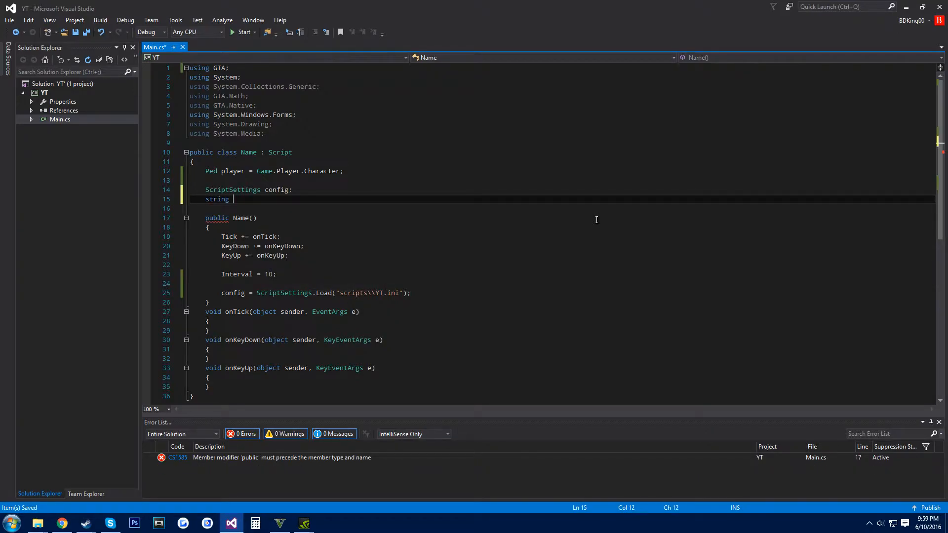
{"action": "type", "text": "te"}
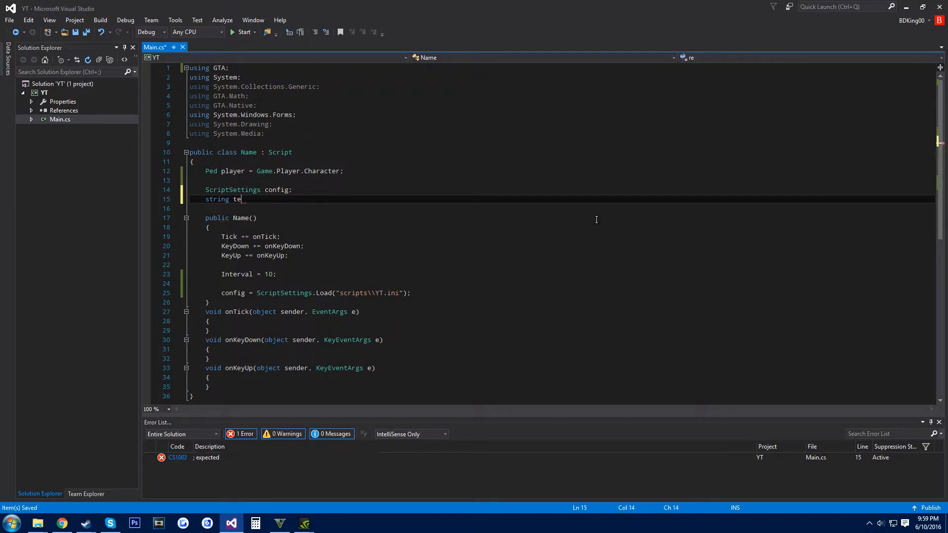
{"action": "type", "text": "xt;"}
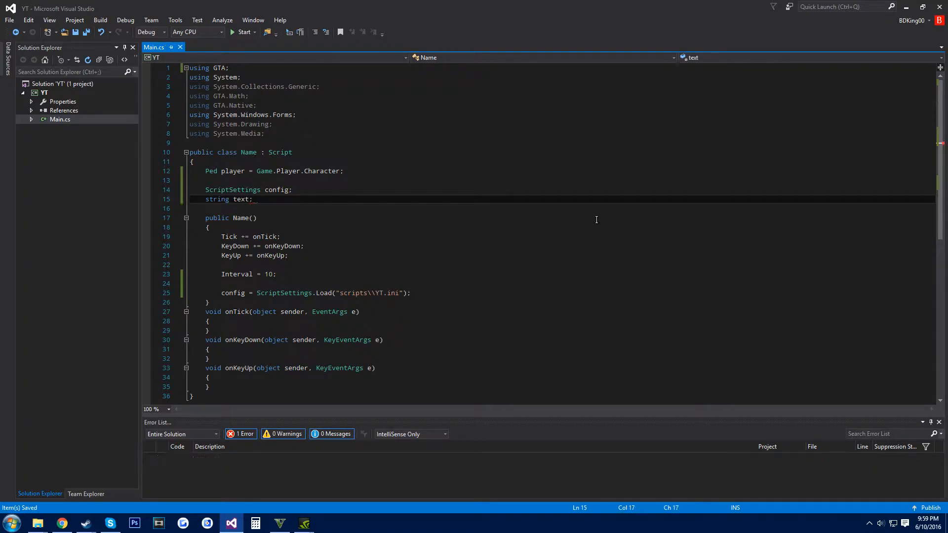
- Assign text = config.GetValue<string>("Options", "Text", "Hello") after the settings load line
{"action": "left_click", "coordinate": [412, 292]}
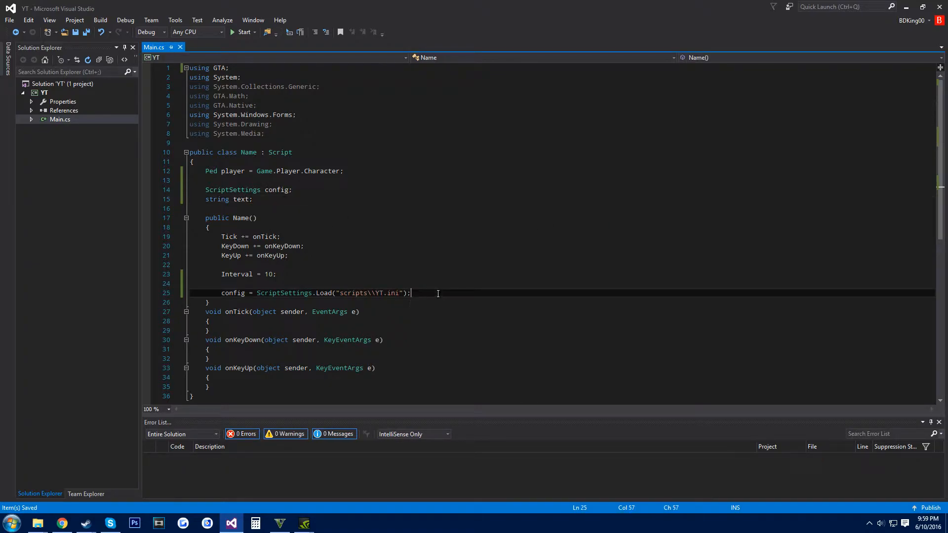
{"action": "type", "text": "te"}
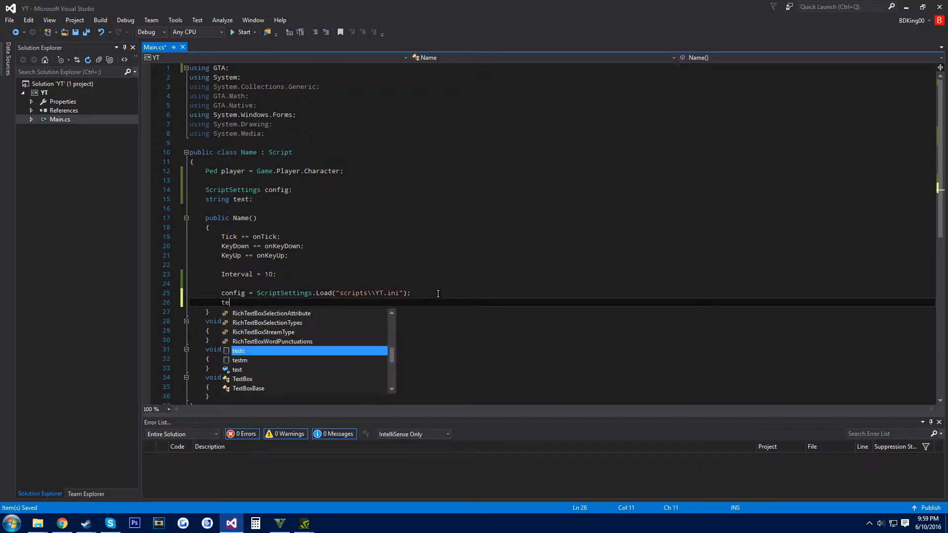
{"action": "type", "text": "xt"}
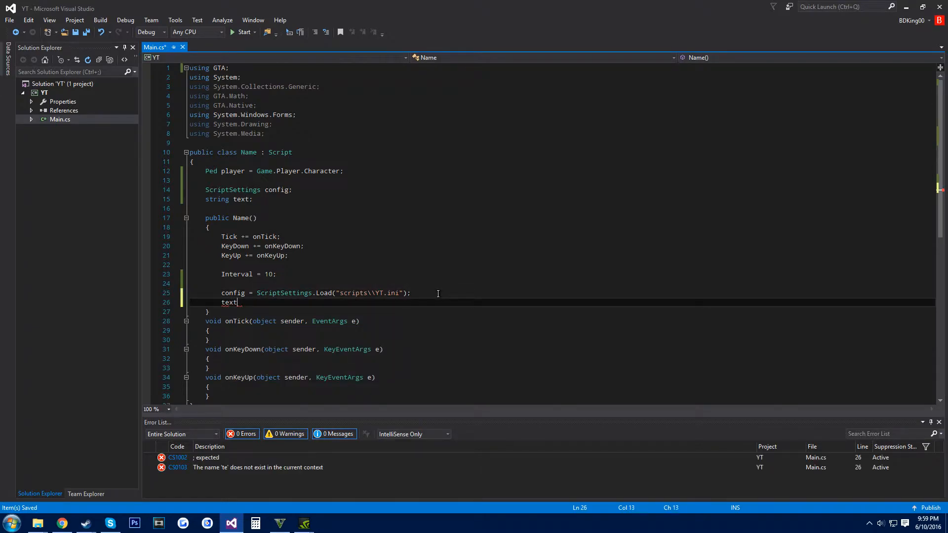
{"action": "type", "text": "= S"}
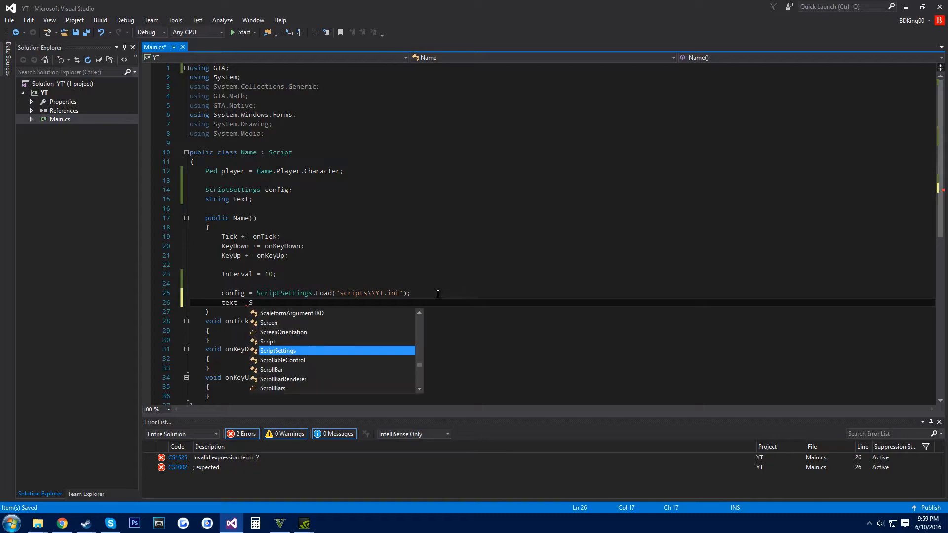
{"action": "type", "text": "config.GetValue"}
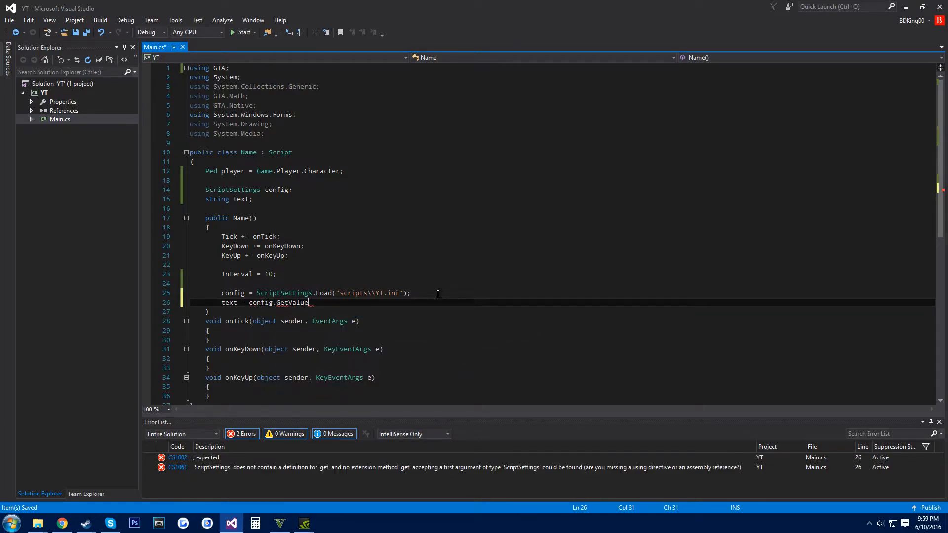
{"action": "type", "text": "<string"}
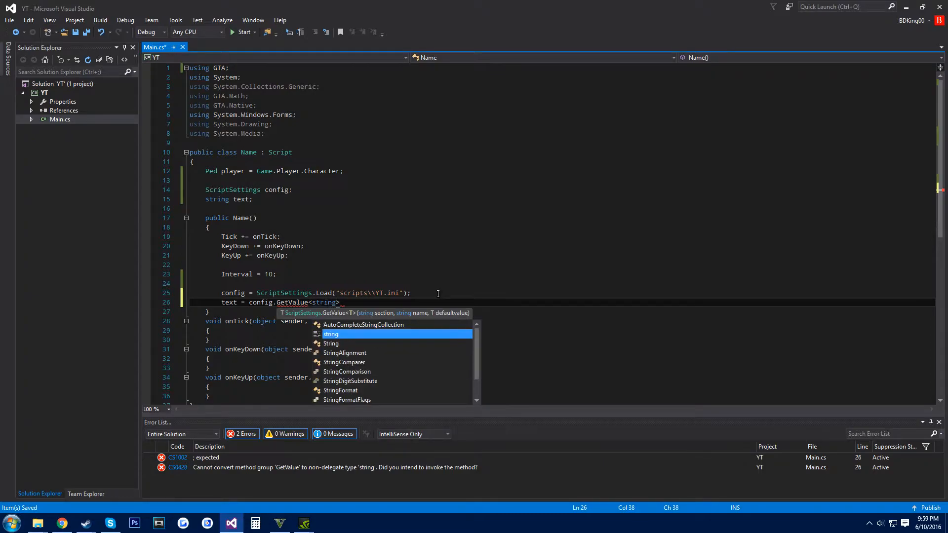
{"action": "type", "text": ">(\"\")"}
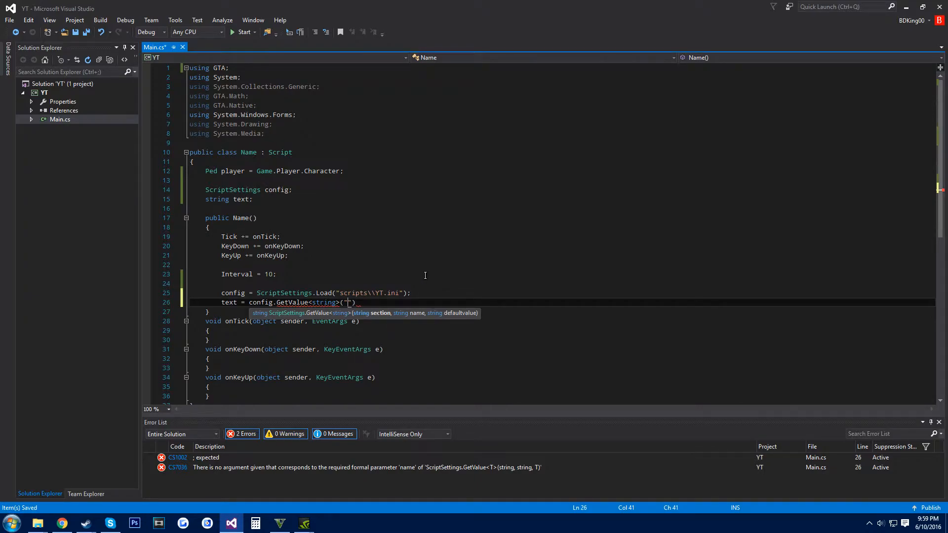
{"action": "type", "text": "Options"}
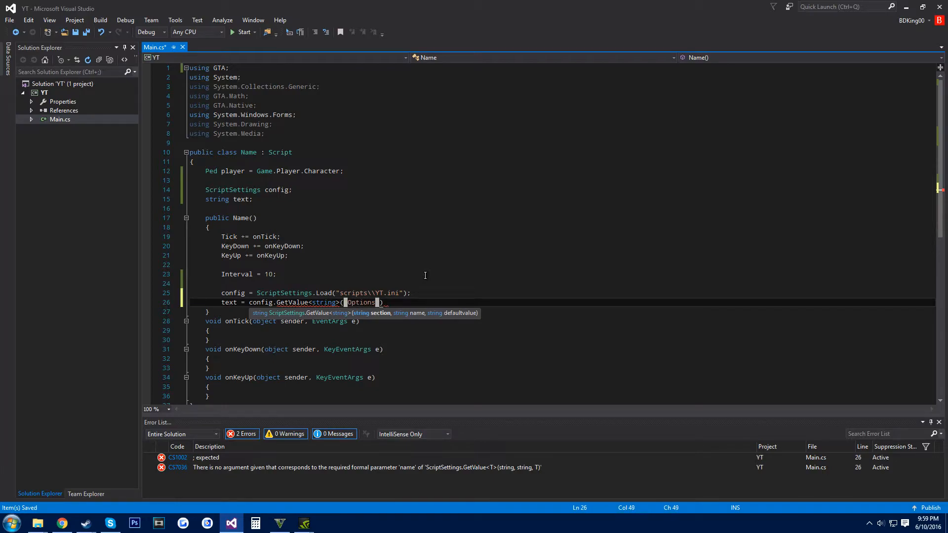
{"action": "type", "text": "\", \"Text\","}
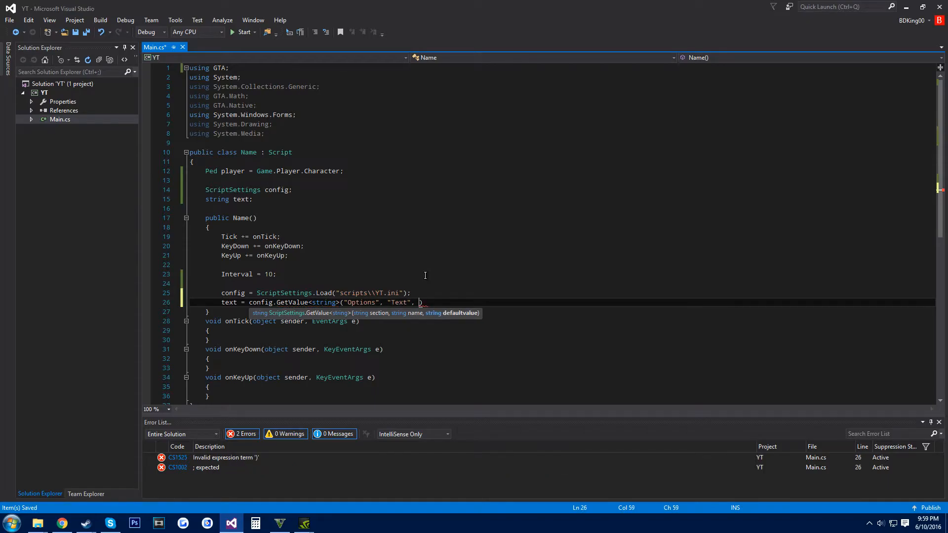
{"action": "type", "text": "\"\");"}
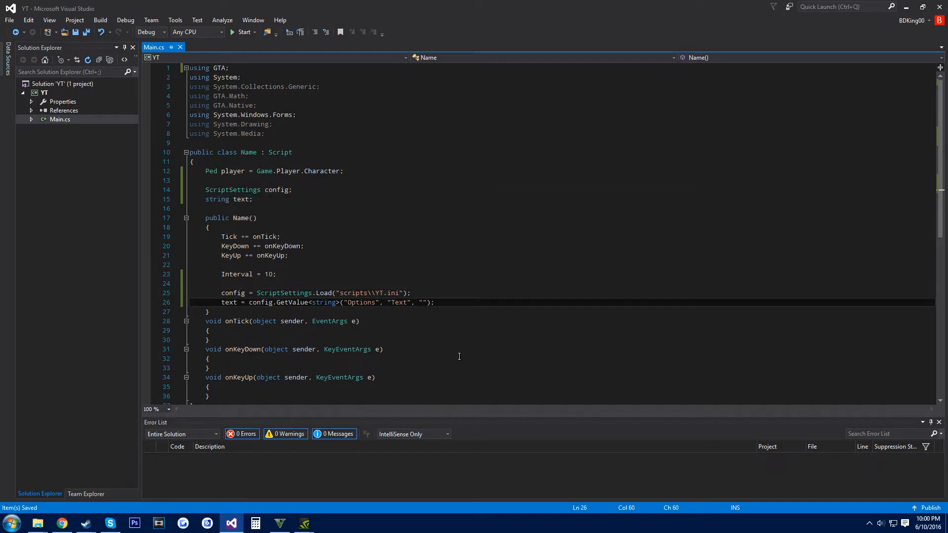
{"action": "mouse_move", "coordinate": [464, 343]}
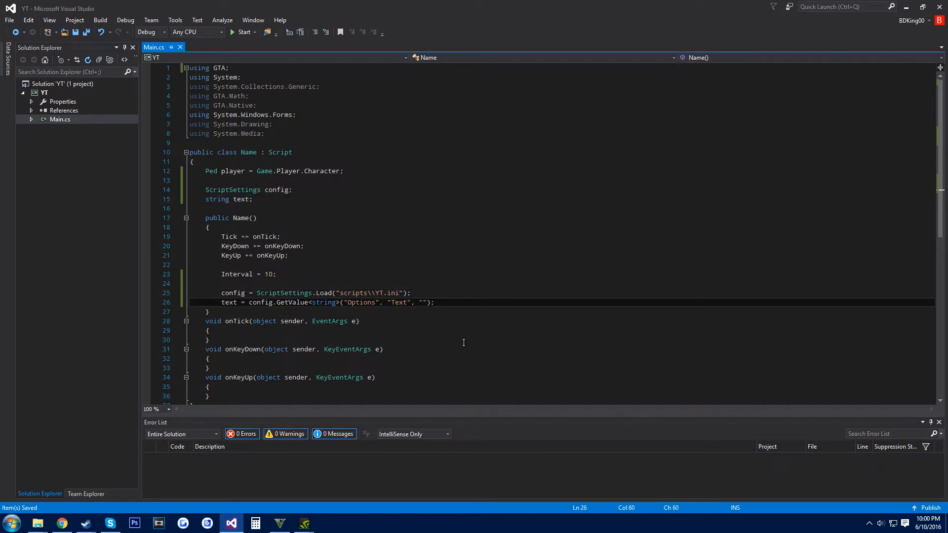
{"action": "type", "text": "Hello"}
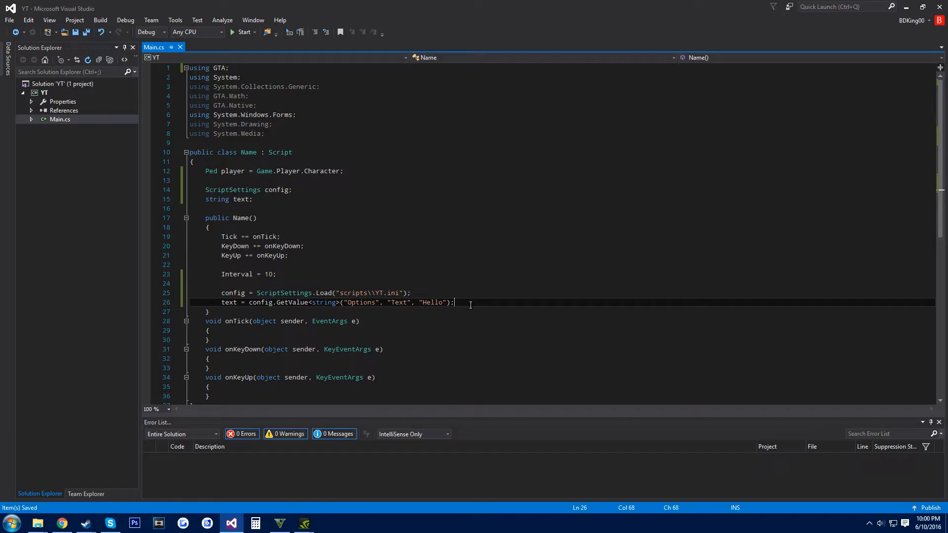
{"action": "mouse_move", "coordinate": [50, 502]}
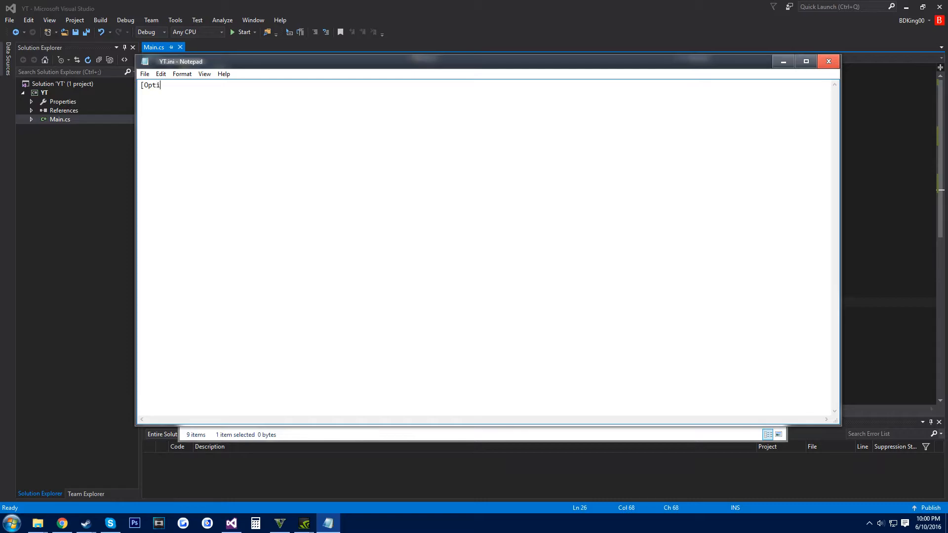
- Write the [Options] section header on the first line of YT.ini and check the names in the code
{"action": "type", "text": "ons]"}
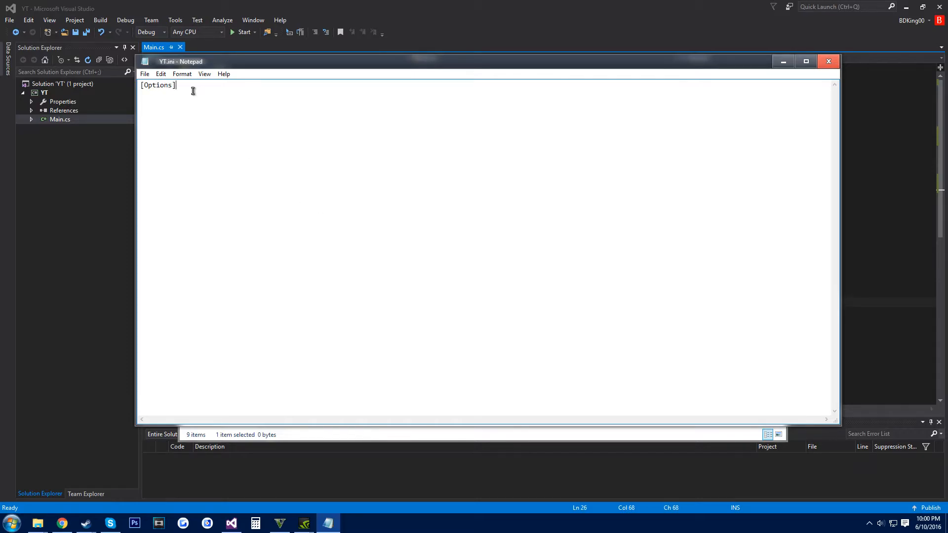
{"action": "left_click", "coordinate": [829, 61]}
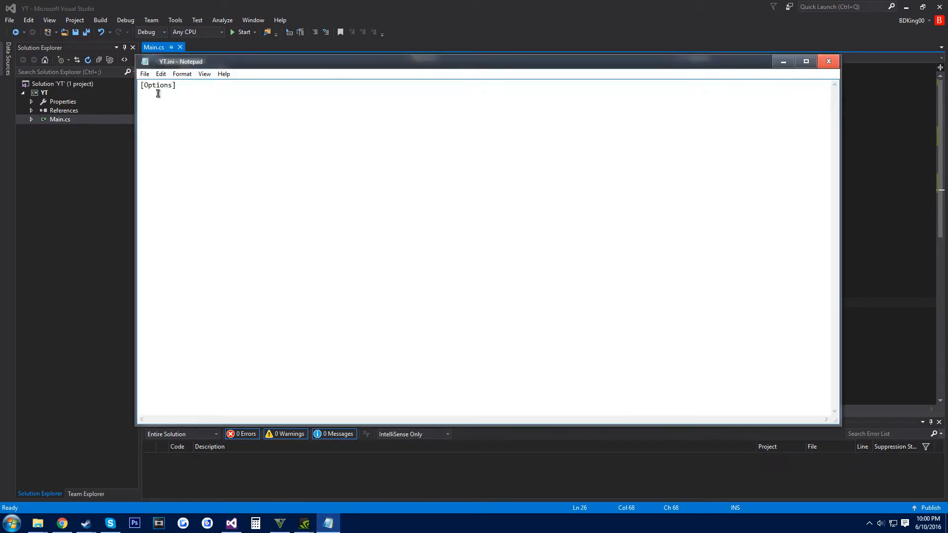
{"action": "left_click", "coordinate": [829, 62]}
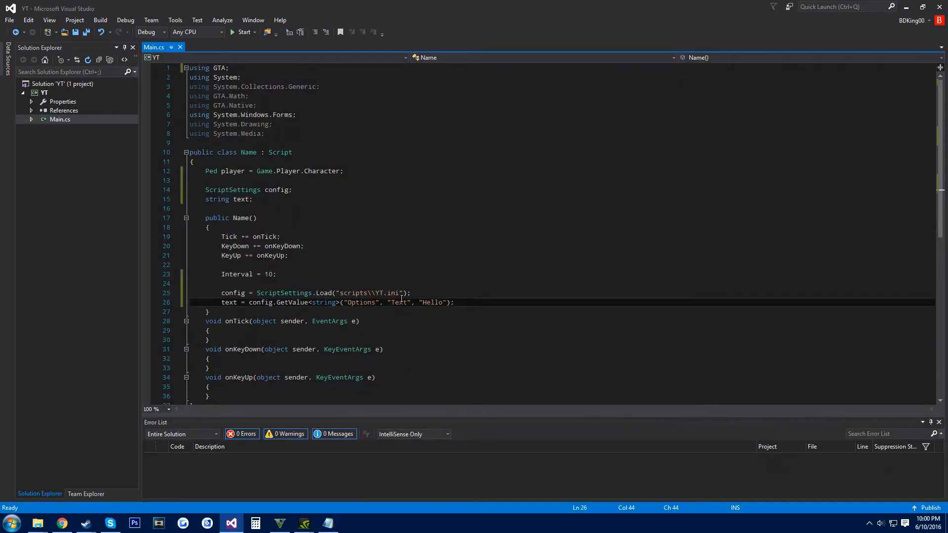
- Start a 'Text=' entry under [Options] in YT.ini, then return to onKeyUp in Main.cs
{"action": "left_click", "coordinate": [328, 524]}
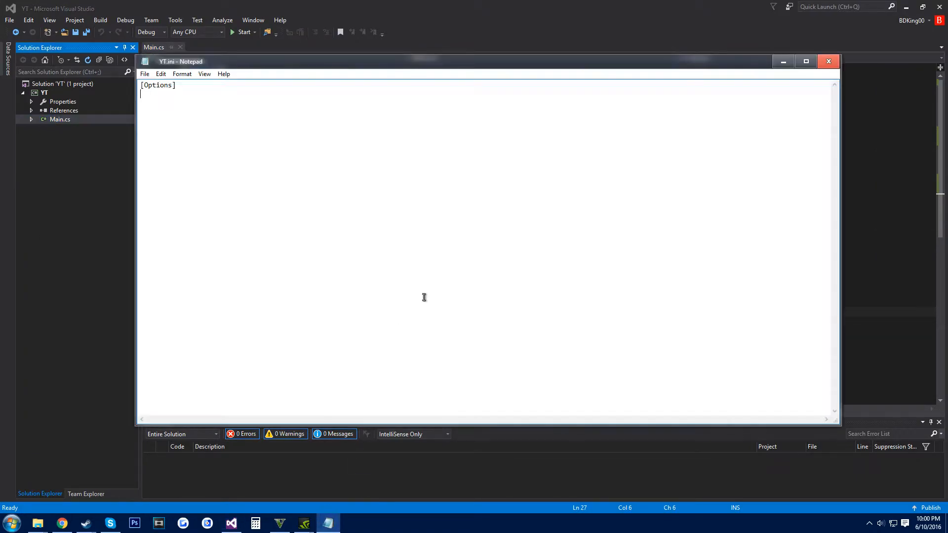
{"action": "type", "text": "Text="}
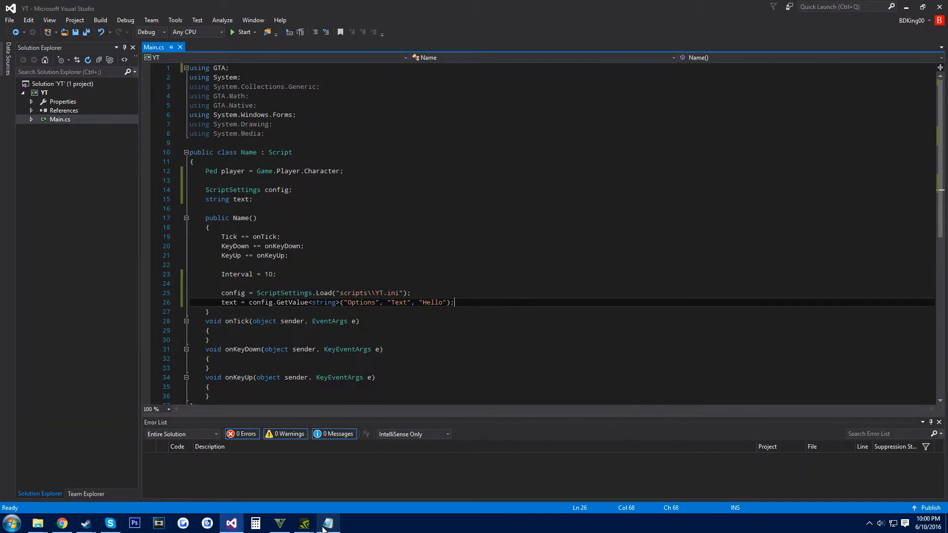
{"action": "left_click", "coordinate": [328, 523]}
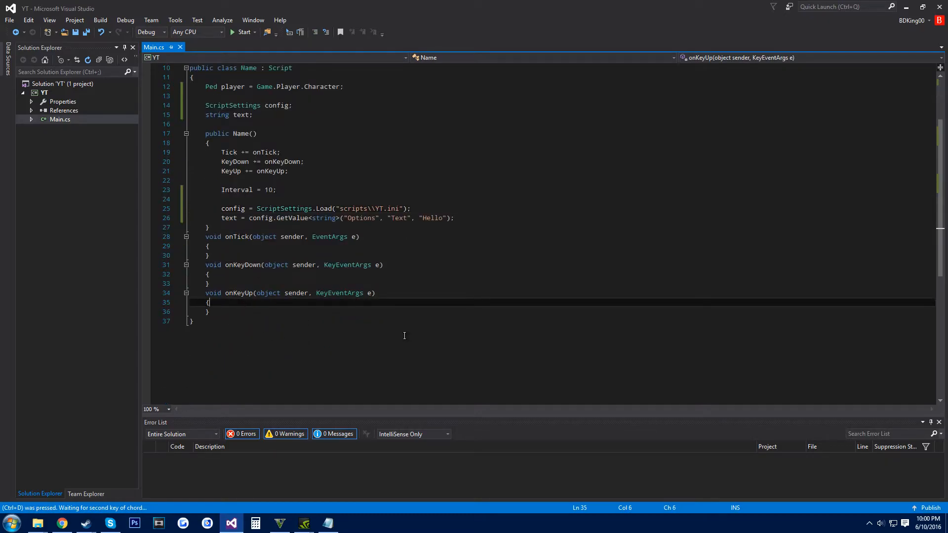
- Write if(e.KeyCode == Keys.L) { } inside the onKeyUp handler
{"action": "key", "text": "Enter"}
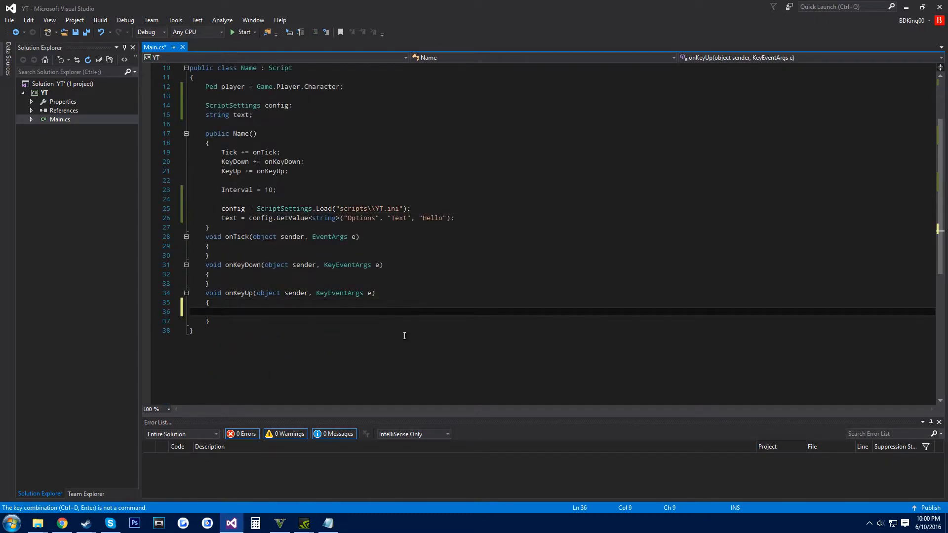
{"action": "type", "text": "if(e"}
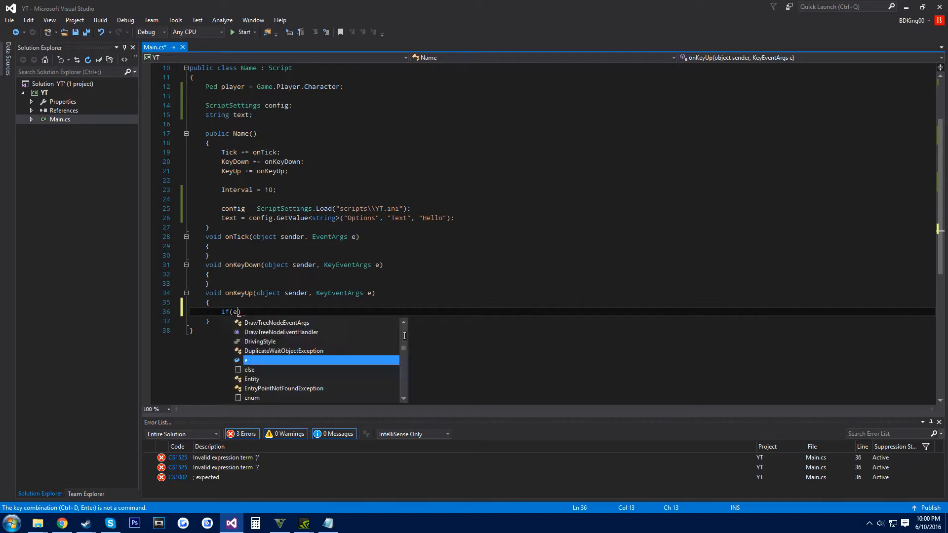
{"action": "type", "text": ".KeyCode == Keys."}
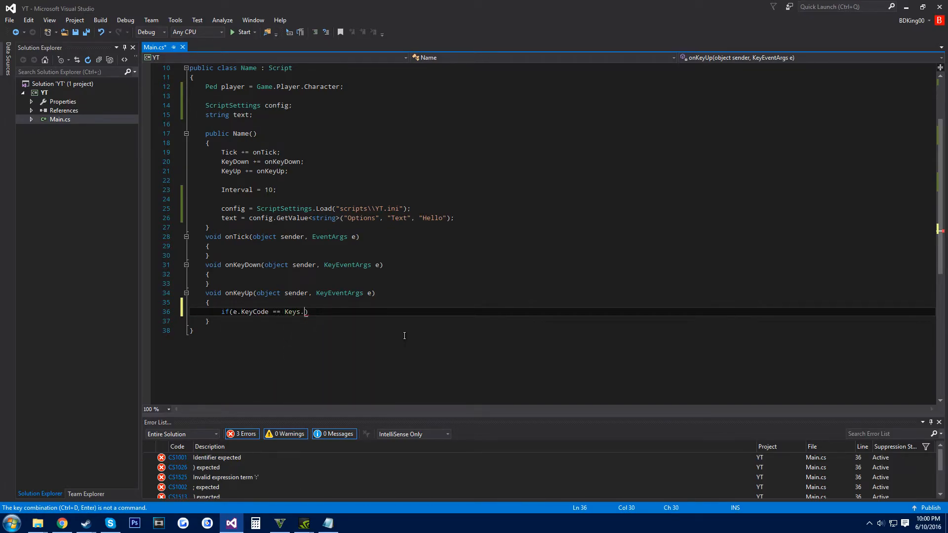
{"action": "type", "text": "L { }"}
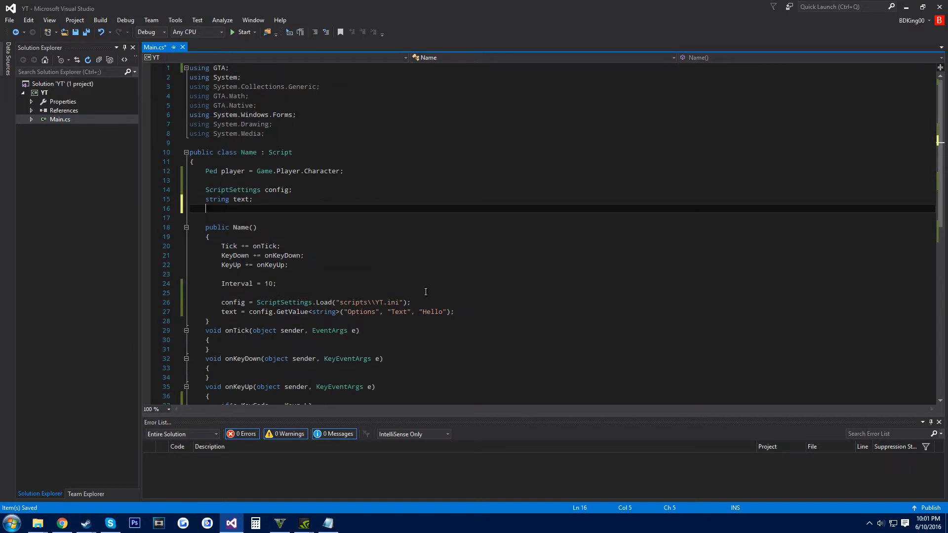
- Declare a 'Keys enable;' field alongside the other fields
{"action": "type", "text": "Keys"}
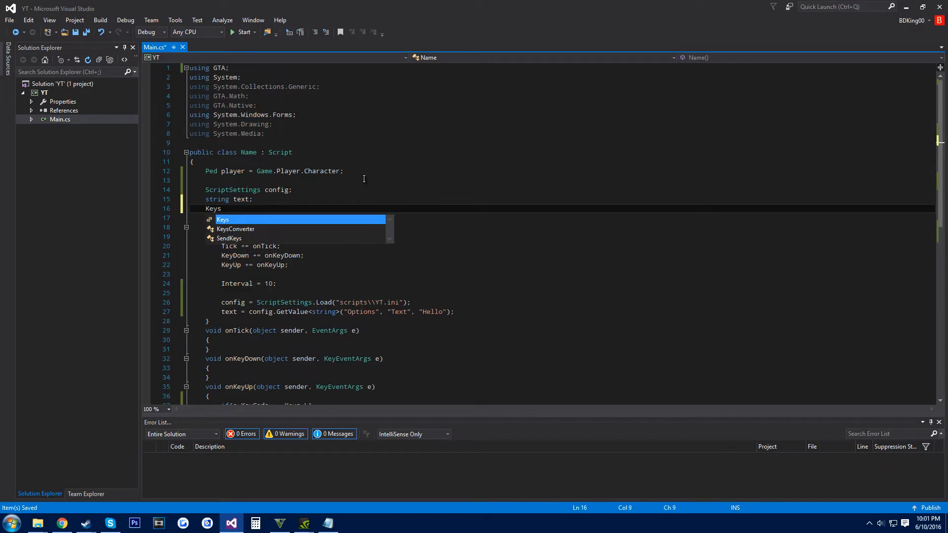
{"action": "type", "text": "enable;"}
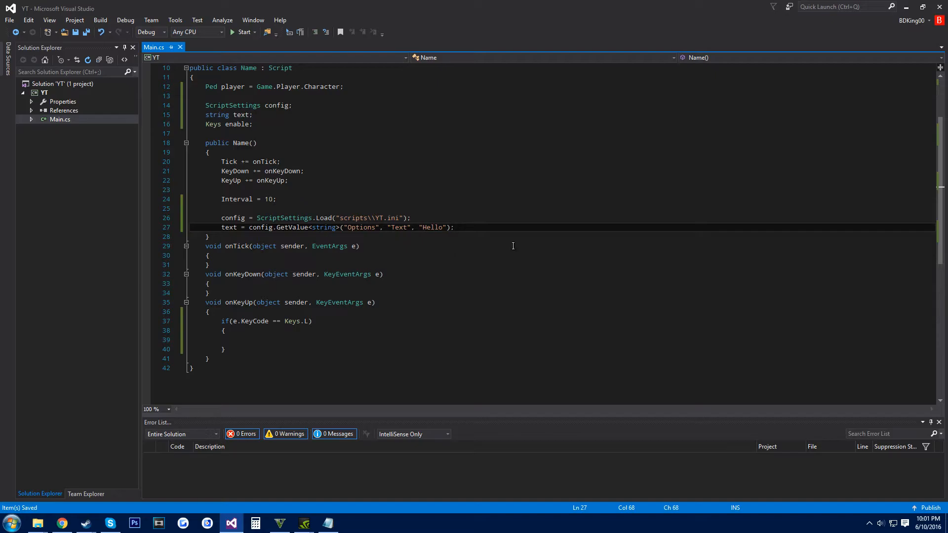
- Assign enable = config.GetValue<Keys>("Options", "Enable", Keys.L) and compare e.KeyCode with enable
{"action": "type", "text": "enable = config.GetValue"}
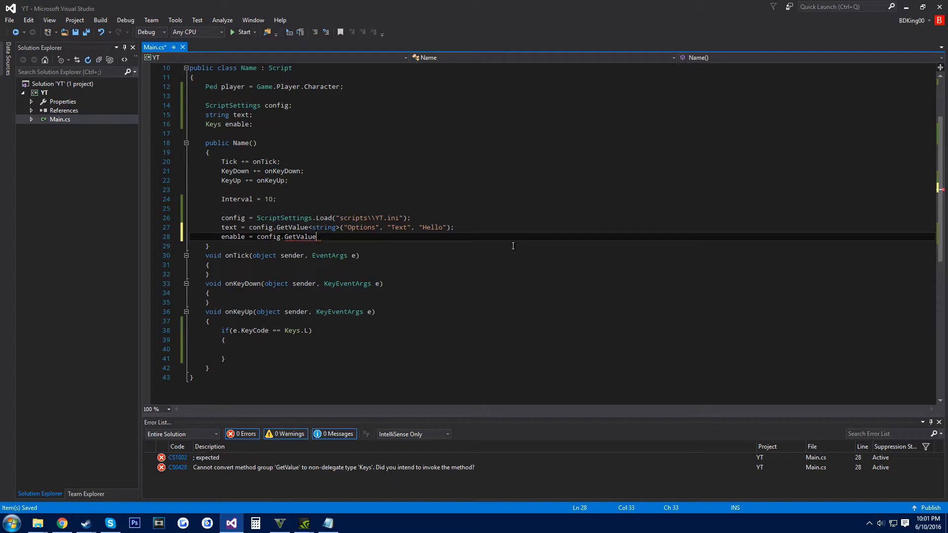
{"action": "type", "text": "<Keys>("}
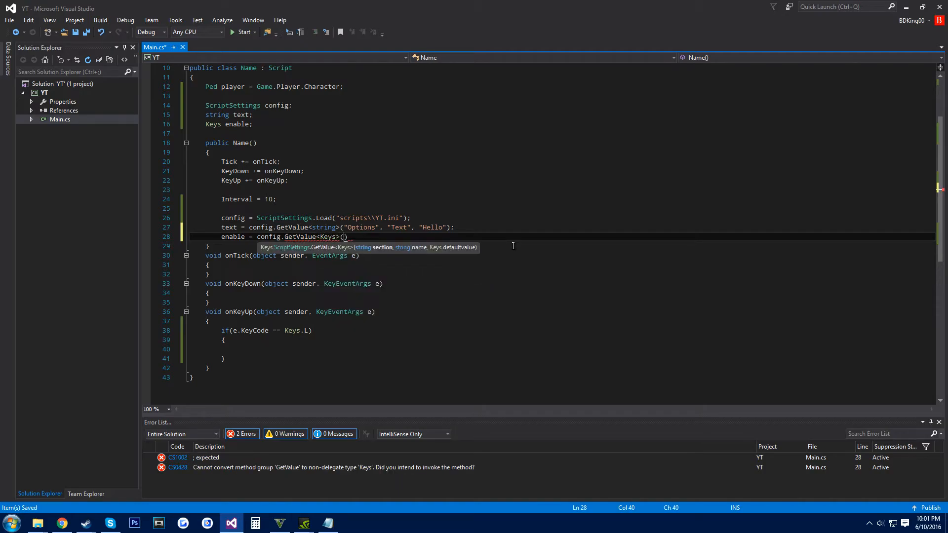
{"action": "type", "text": "\"Options\""}
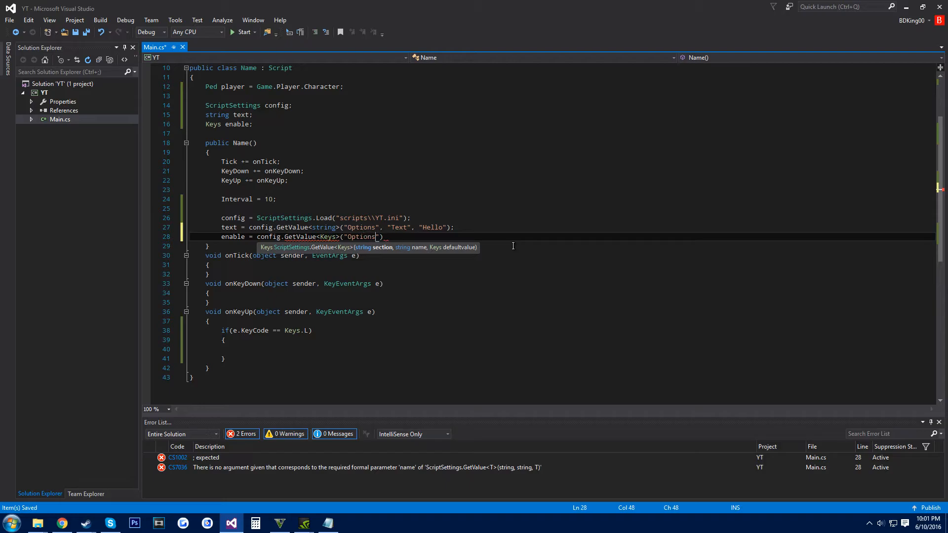
{"action": "type", "text": ", \"E"}
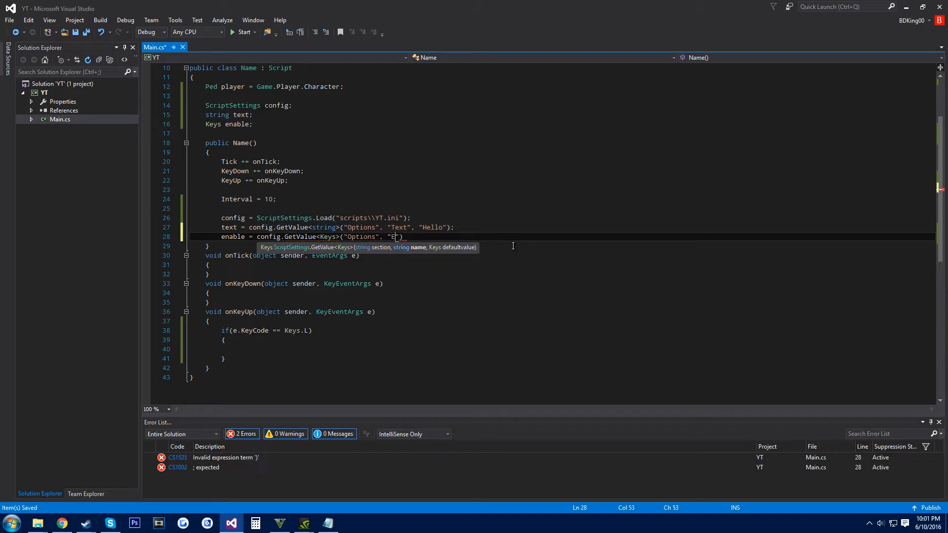
{"action": "type", "text": "nabl"}
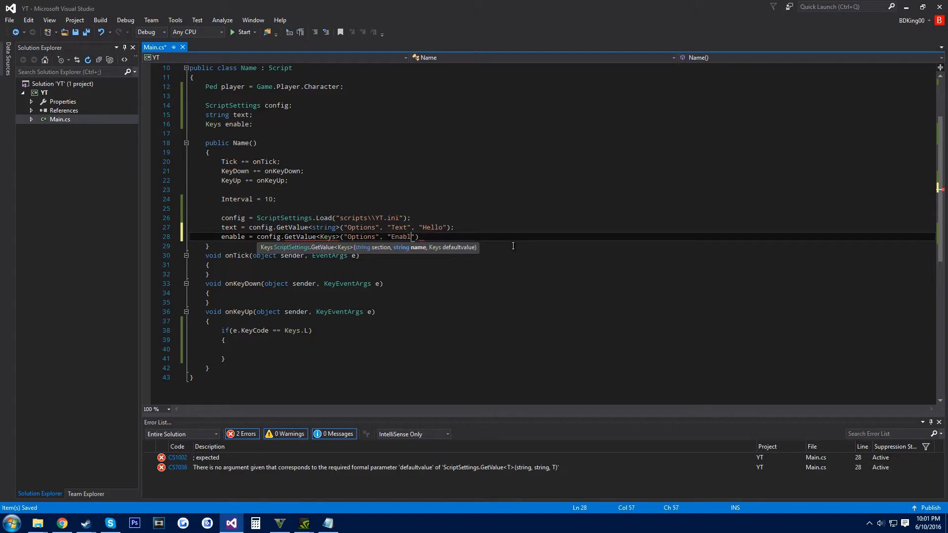
{"action": "type", "text": "\", Keys."}
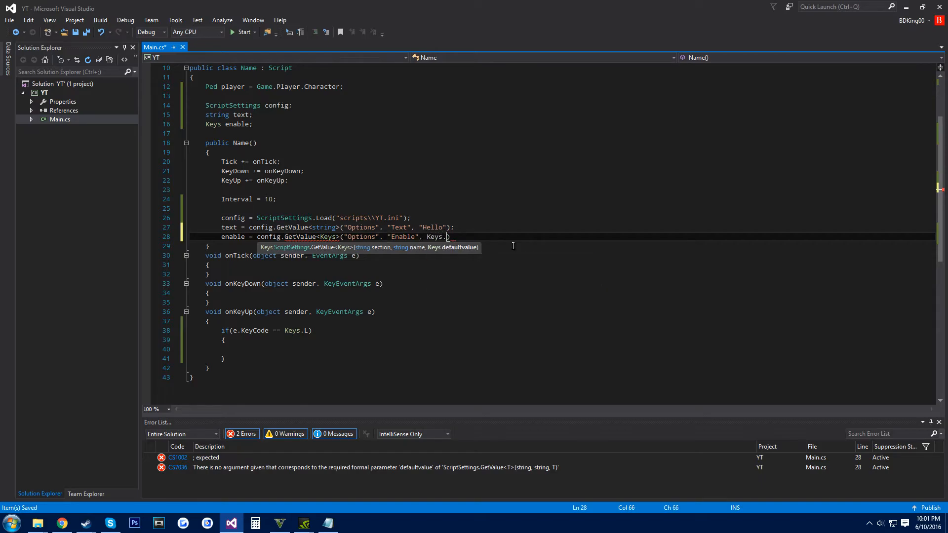
{"action": "type", "text": "L"}
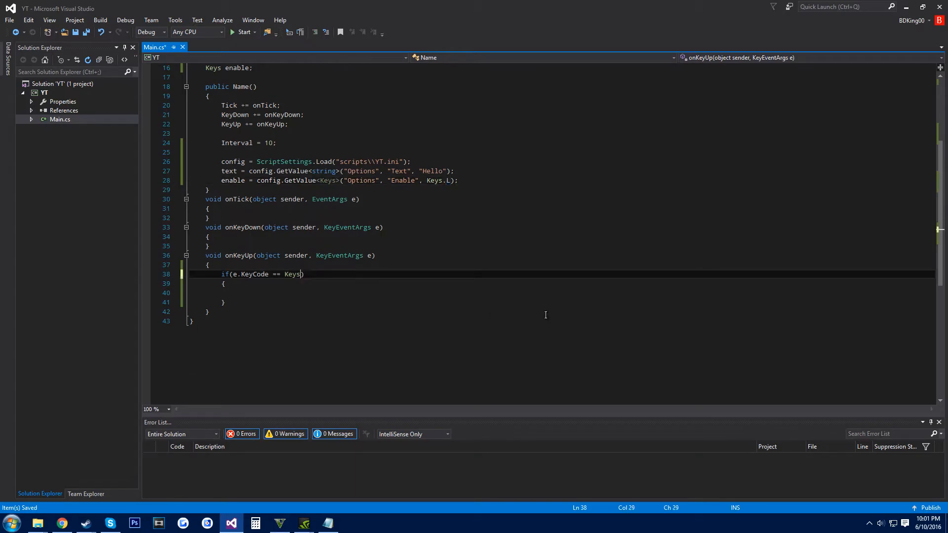
{"action": "type", "text": "enab"}
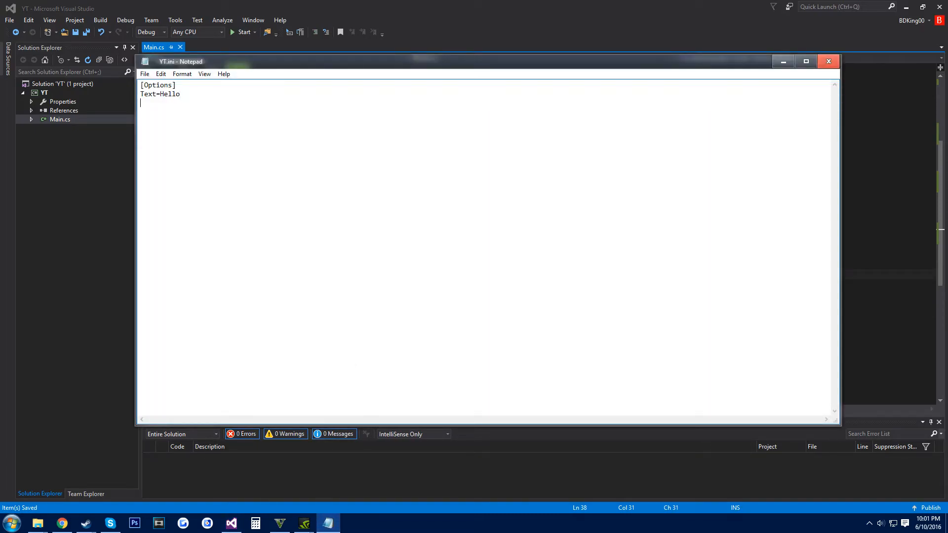
- Start an 'Enable=' line below Text=Hello in YT.ini and return to the script code
{"action": "type", "text": "Enable="}
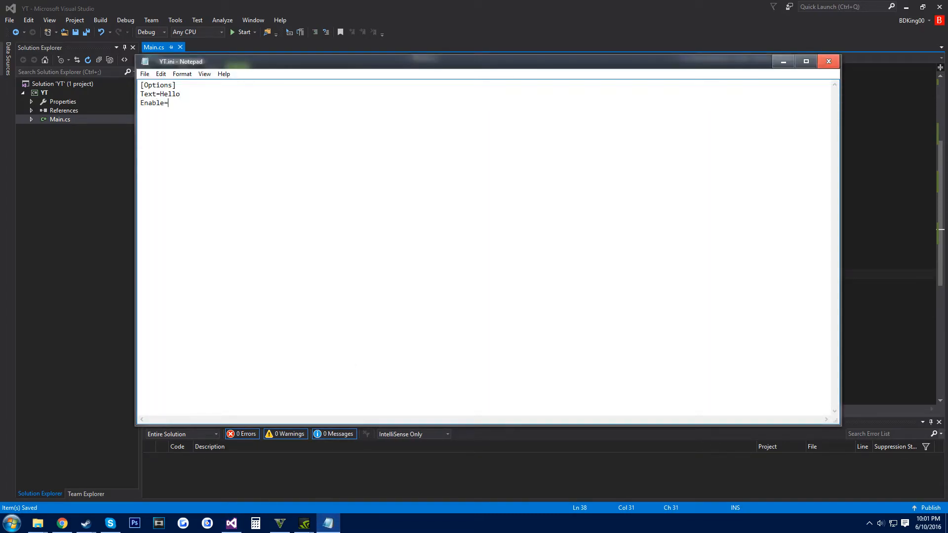
{"action": "left_click", "coordinate": [827, 61]}
{"action": "type", "text": "{"}
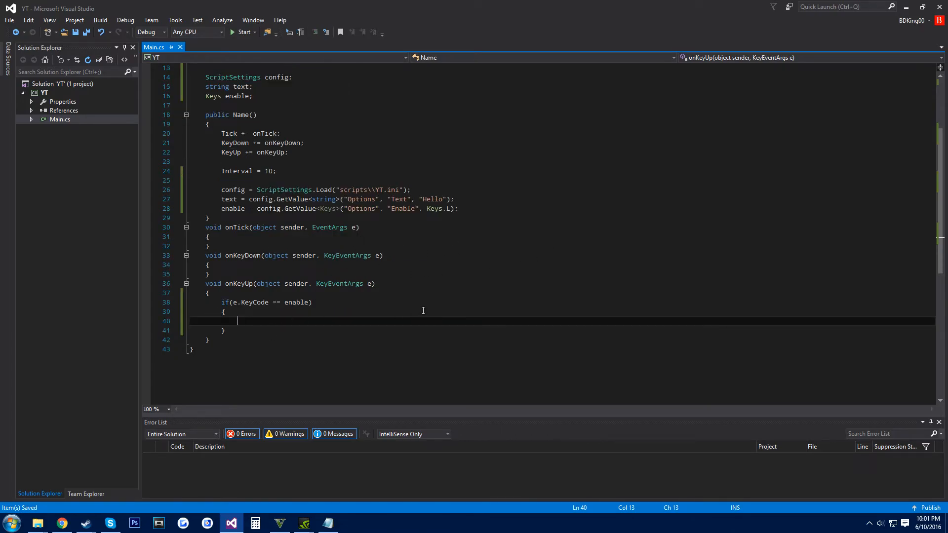
- Call UI.ShowSubtitle(text) inside the if block of onKeyUp
{"action": "type", "text": "UI."}
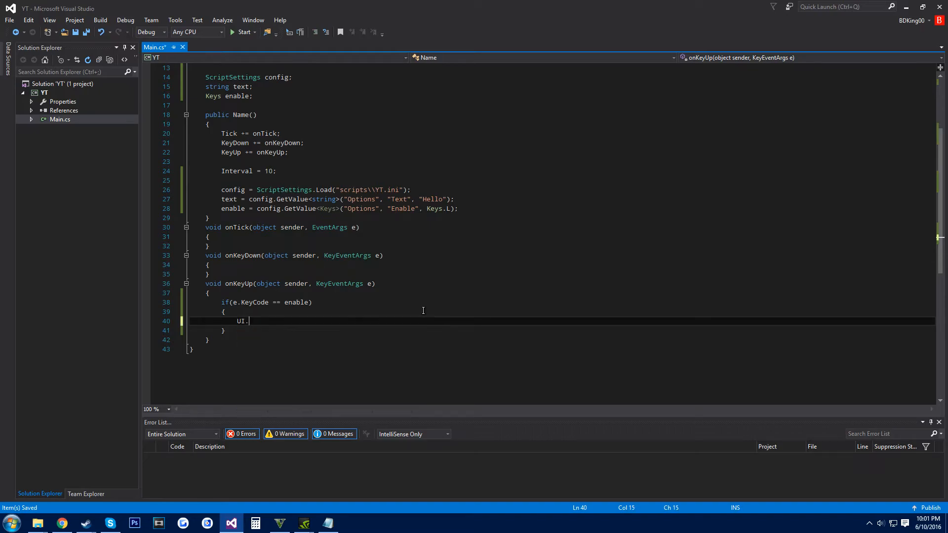
{"action": "type", "text": "ShowSubtitle"}
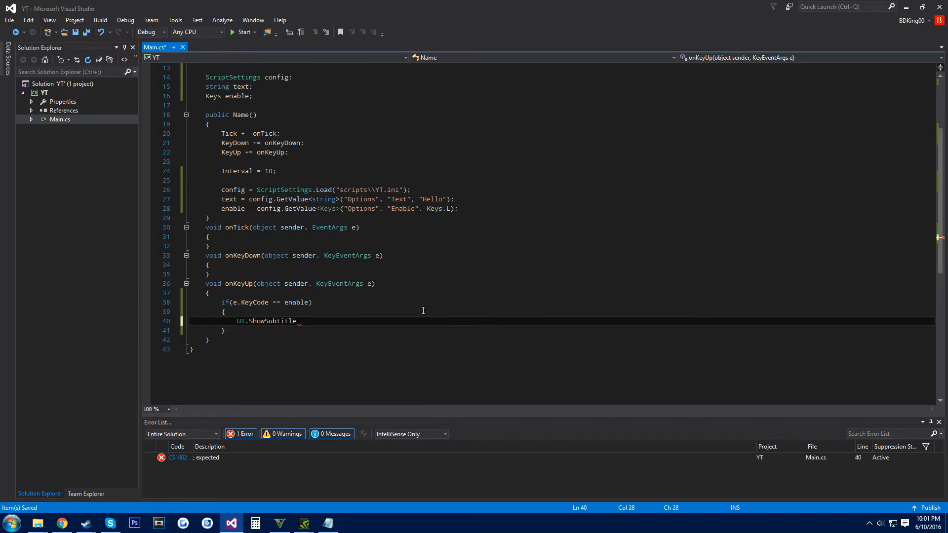
{"action": "type", "text": "(text"}
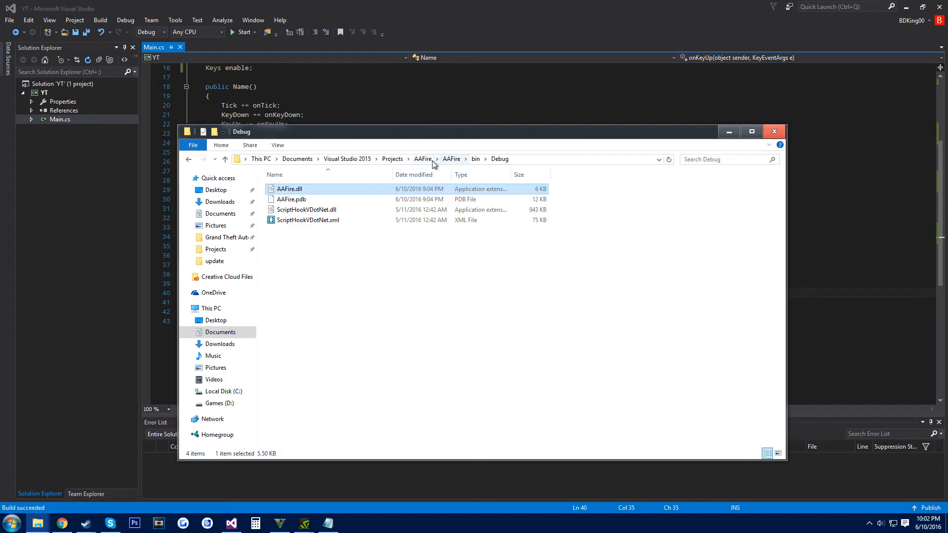
- Browse in File Explorer to the YT project's bin folder and open Debug
{"action": "left_click", "coordinate": [774, 131]}
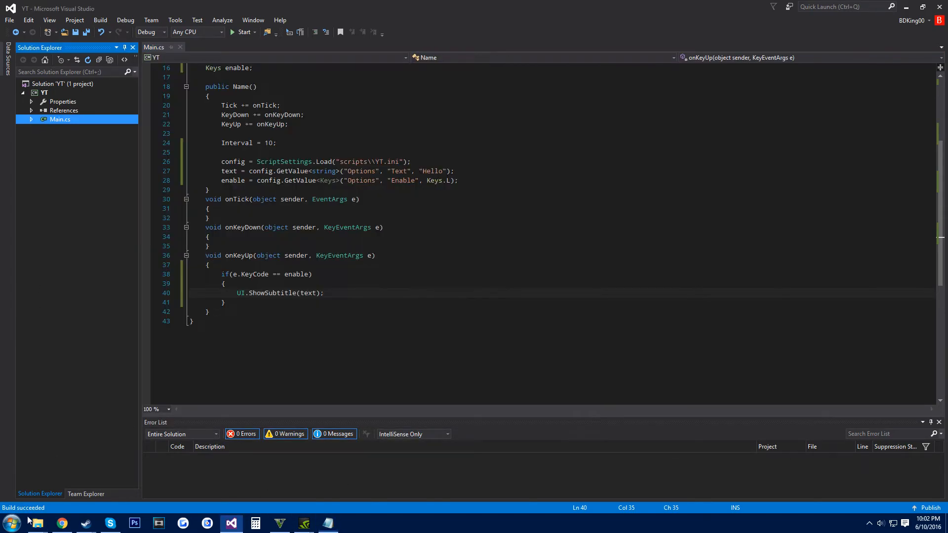
{"action": "left_click", "coordinate": [37, 524]}
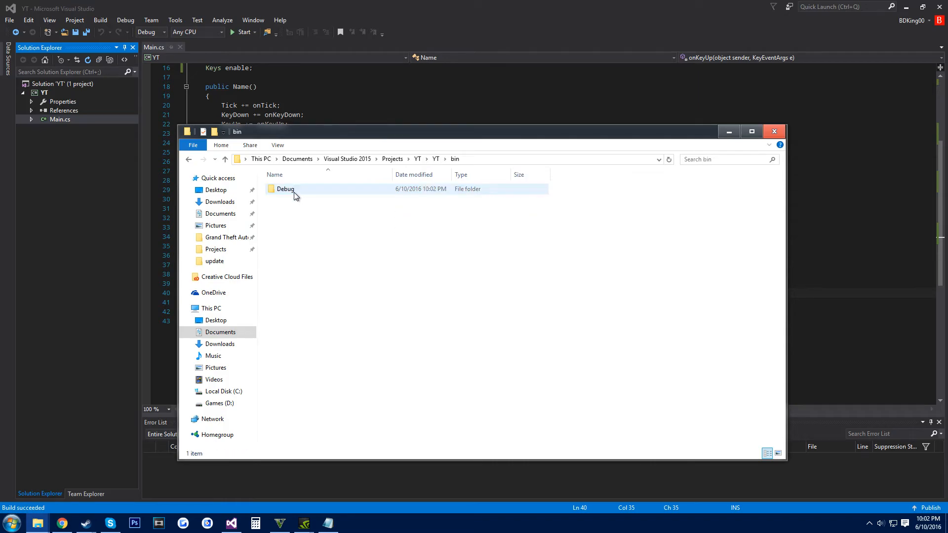
{"action": "double_click", "coordinate": [285, 189]}
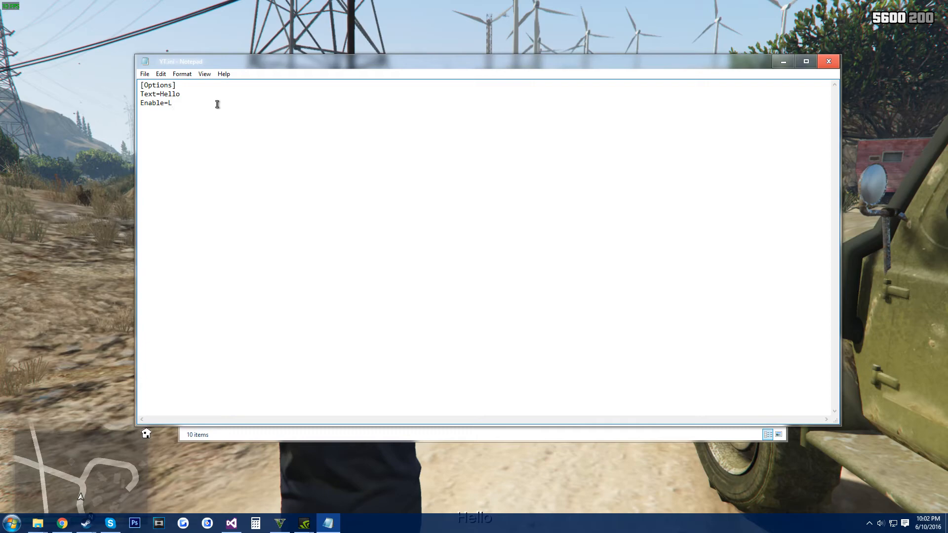
- Edit YT.ini so Enable is O and Text is Youtube
{"action": "type", "text": "0"}
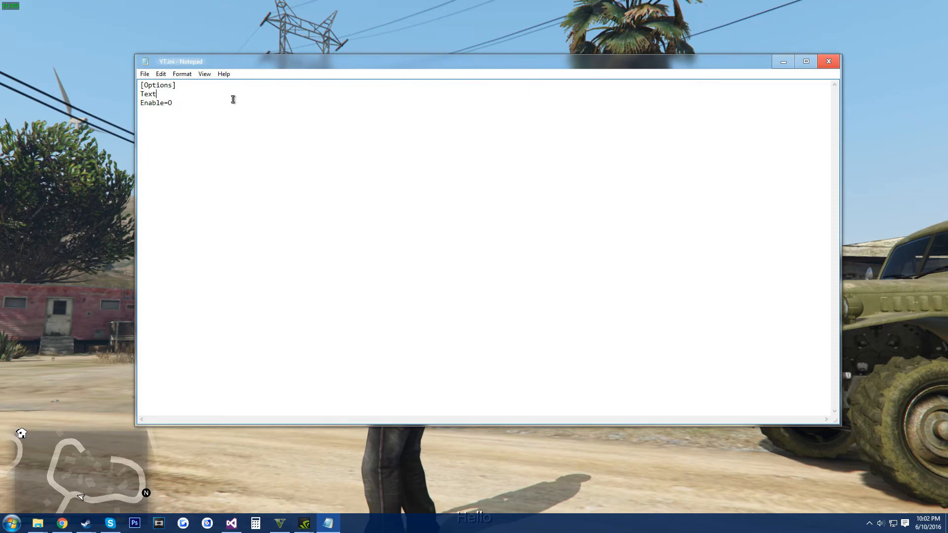
{"action": "type", "text": "=Yout"}
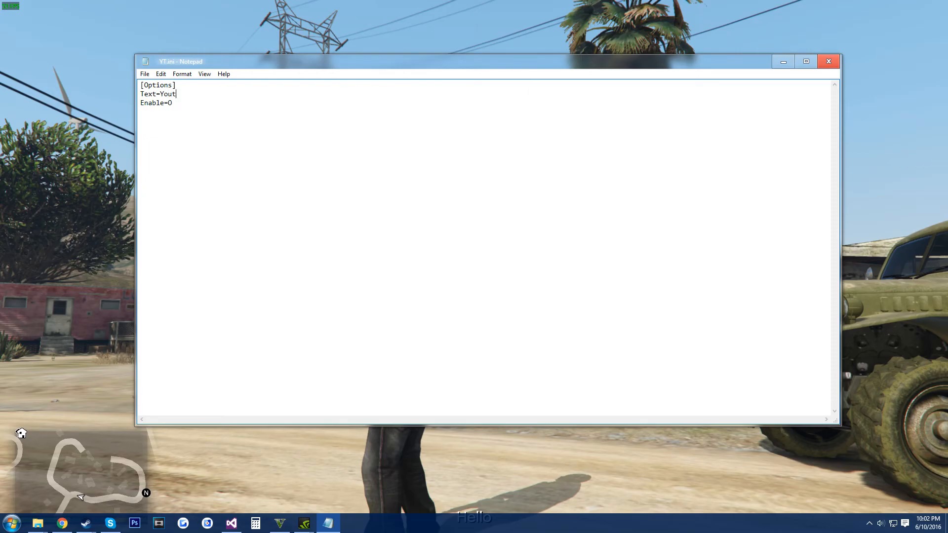
{"action": "type", "text": "ube"}
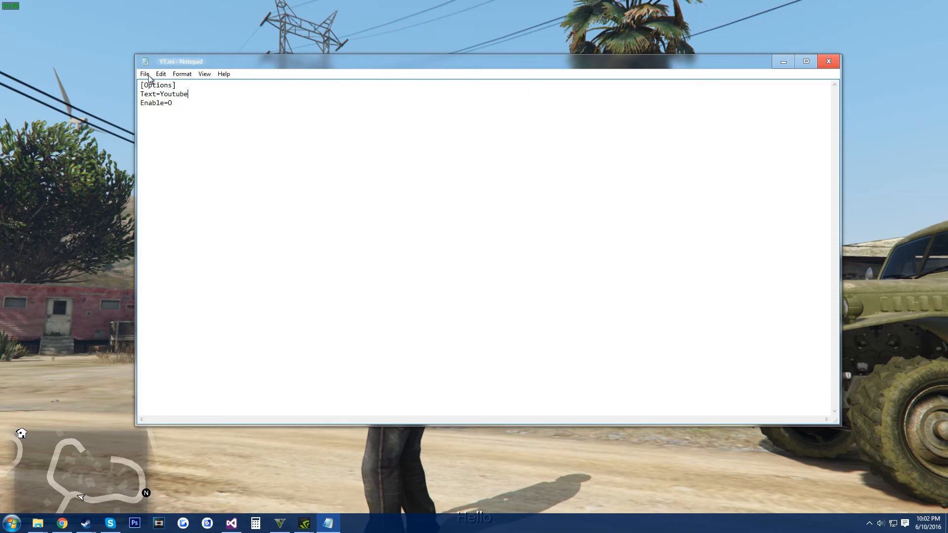